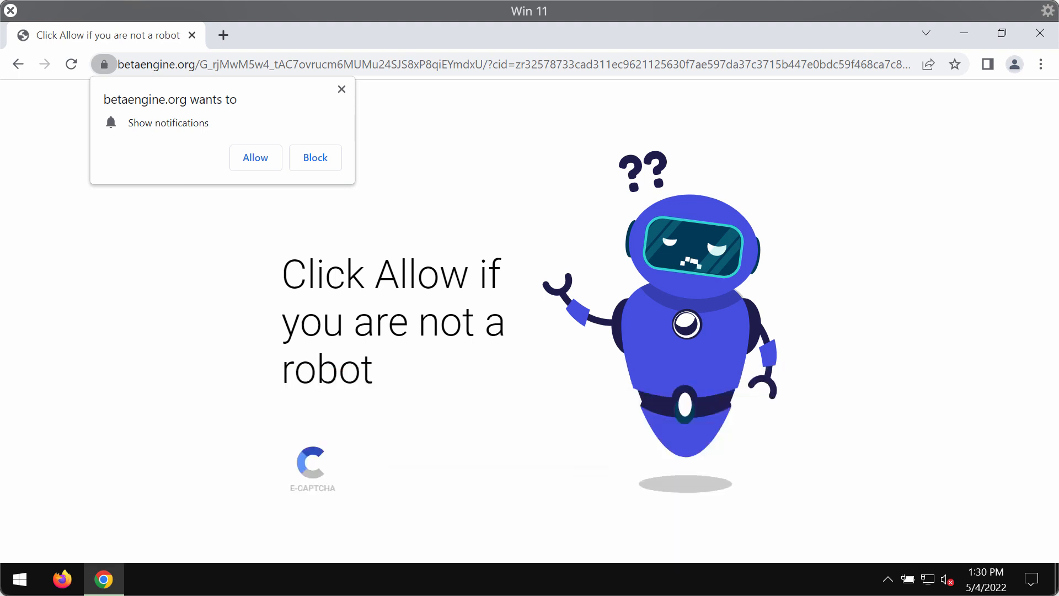
{"action": "mouse_move", "coordinate": [527, 581]}
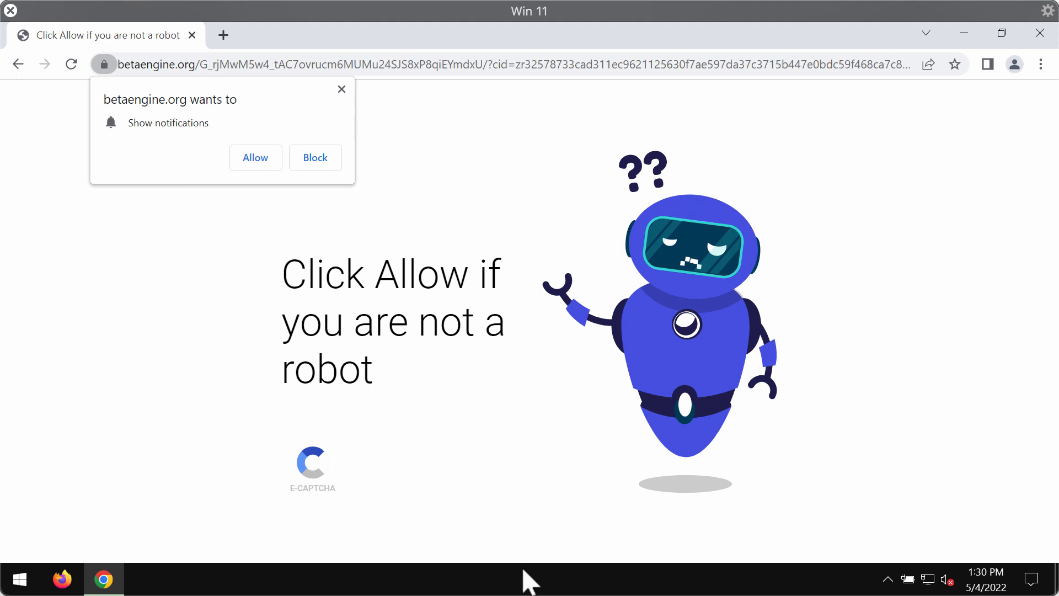
{"action": "mouse_move", "coordinate": [374, 365]}
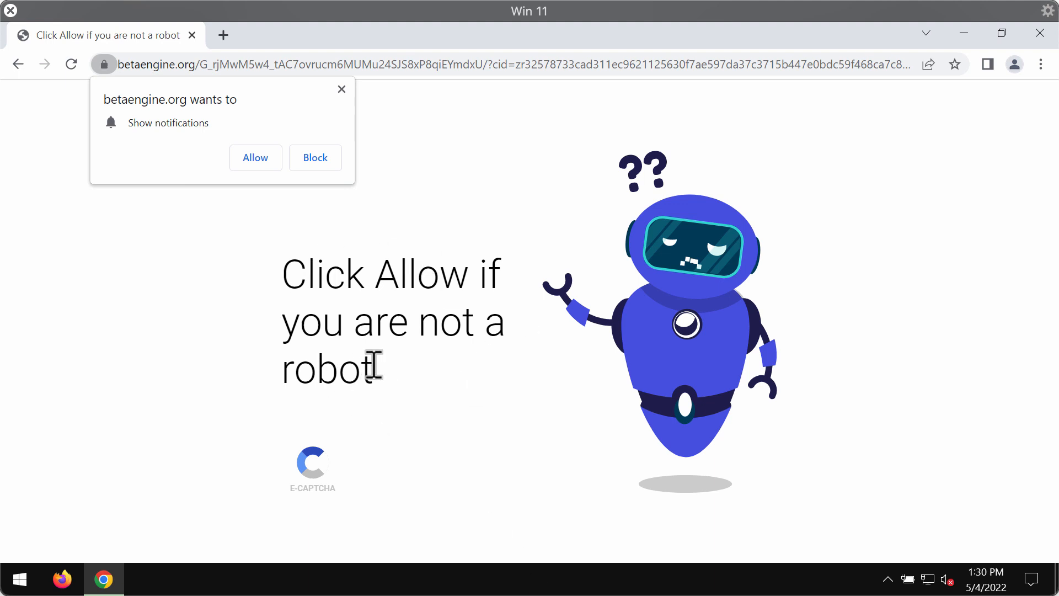
{"action": "mouse_move", "coordinate": [309, 275]}
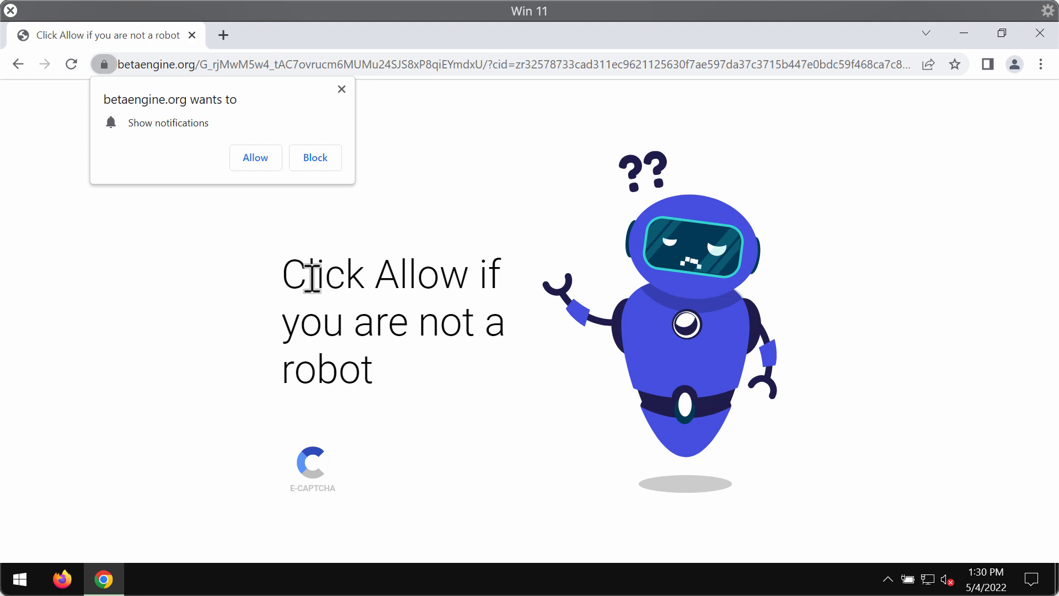
{"action": "mouse_move", "coordinate": [239, 242]}
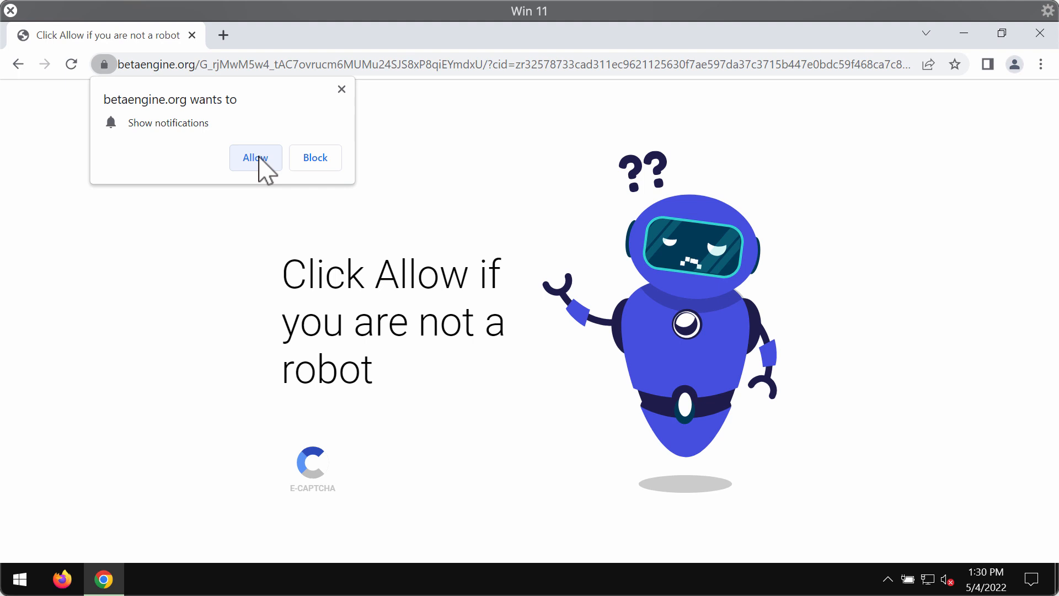
Allow betaengine.org notifications and add a new blank Chrome tab beside the redirected page
{"action": "left_click", "coordinate": [255, 157]}
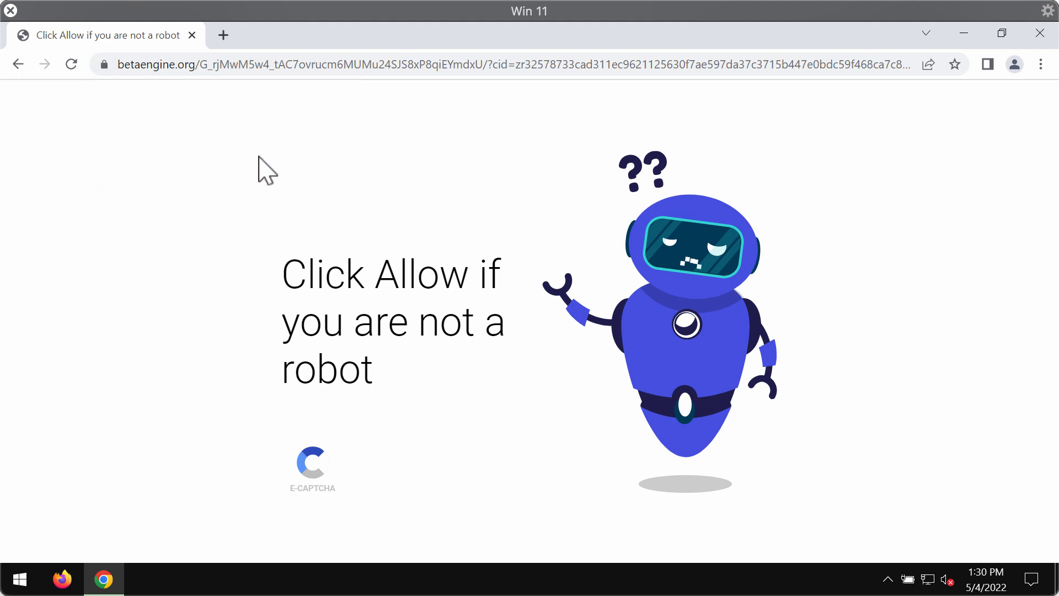
{"action": "mouse_move", "coordinate": [212, 72]}
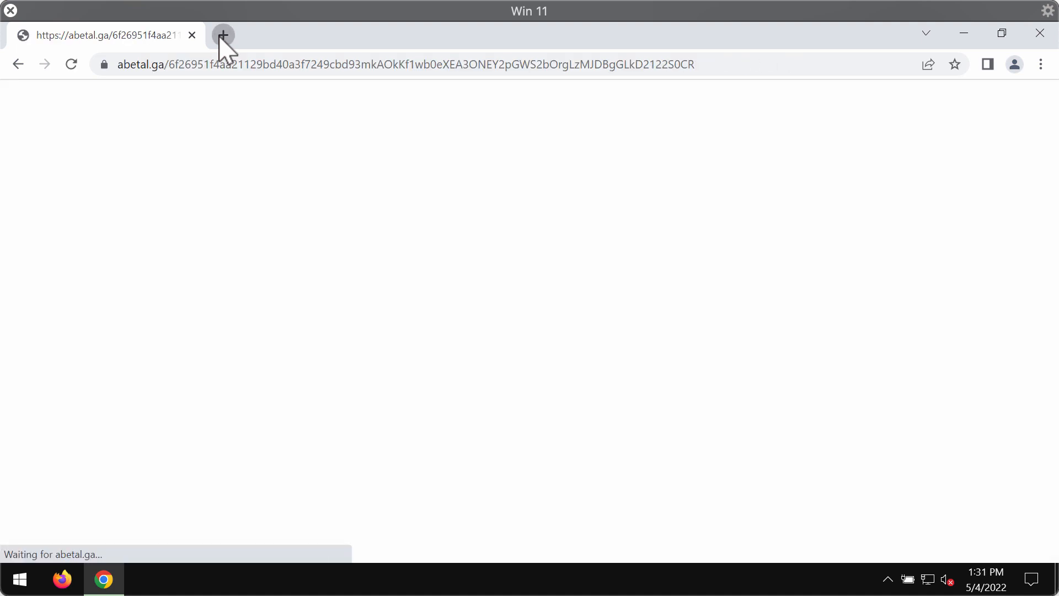
{"action": "left_click", "coordinate": [223, 34]}
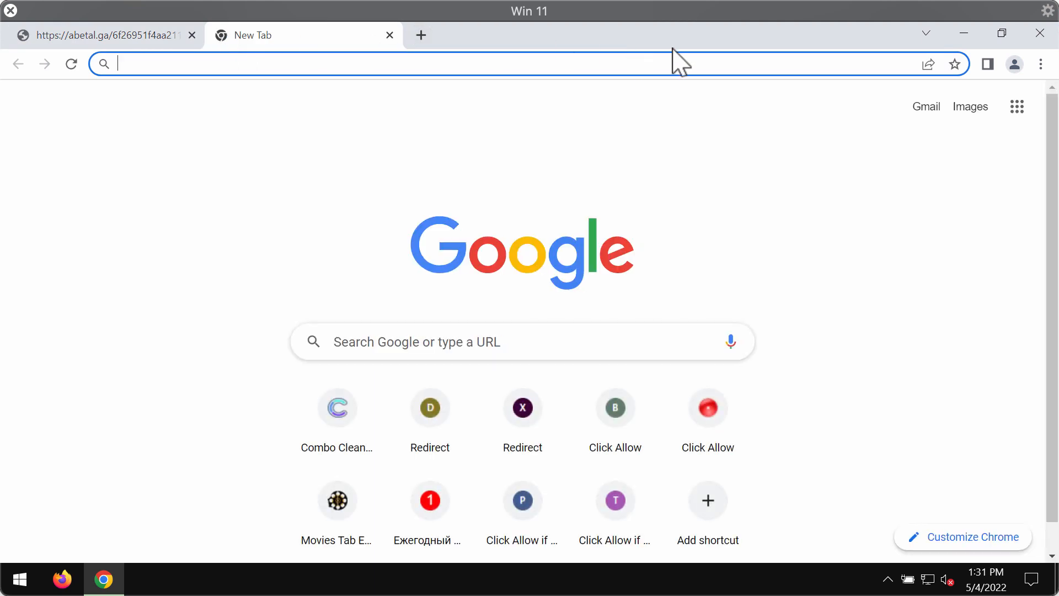
{"action": "mouse_move", "coordinate": [626, 51]}
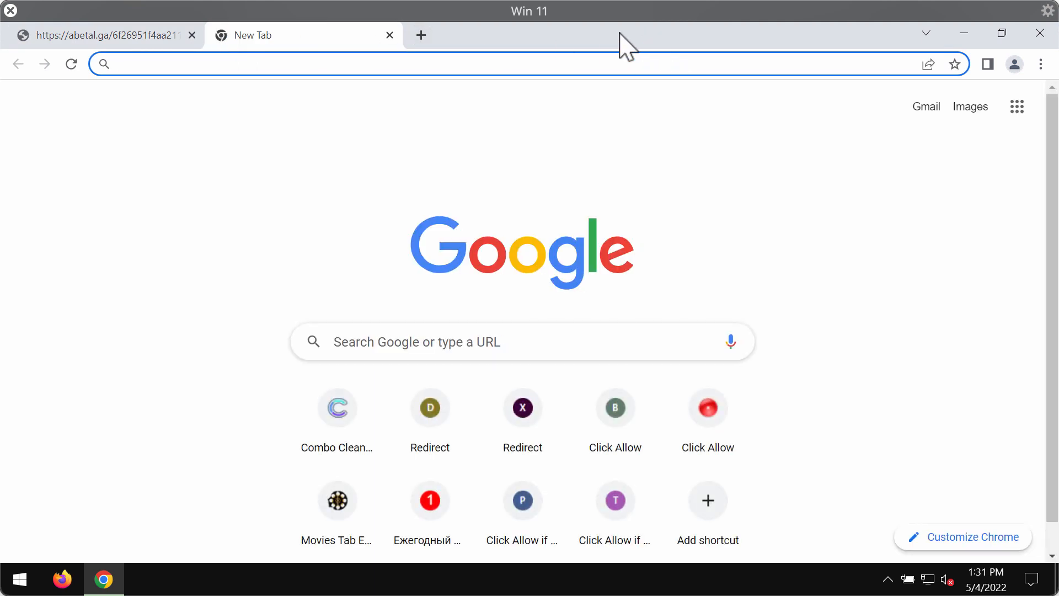
{"action": "mouse_move", "coordinate": [907, 185]}
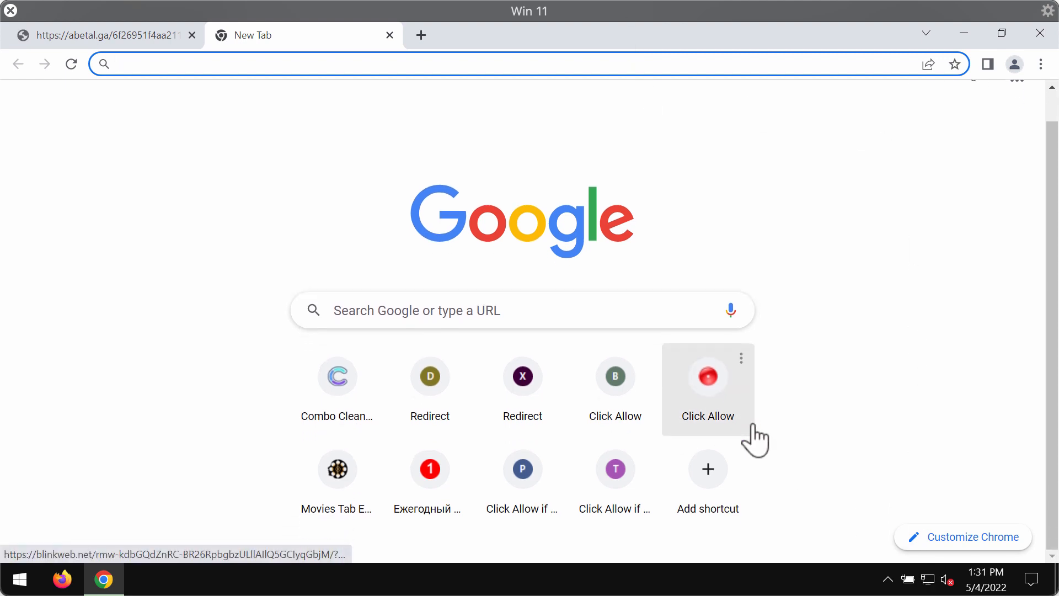
{"action": "mouse_move", "coordinate": [790, 444]}
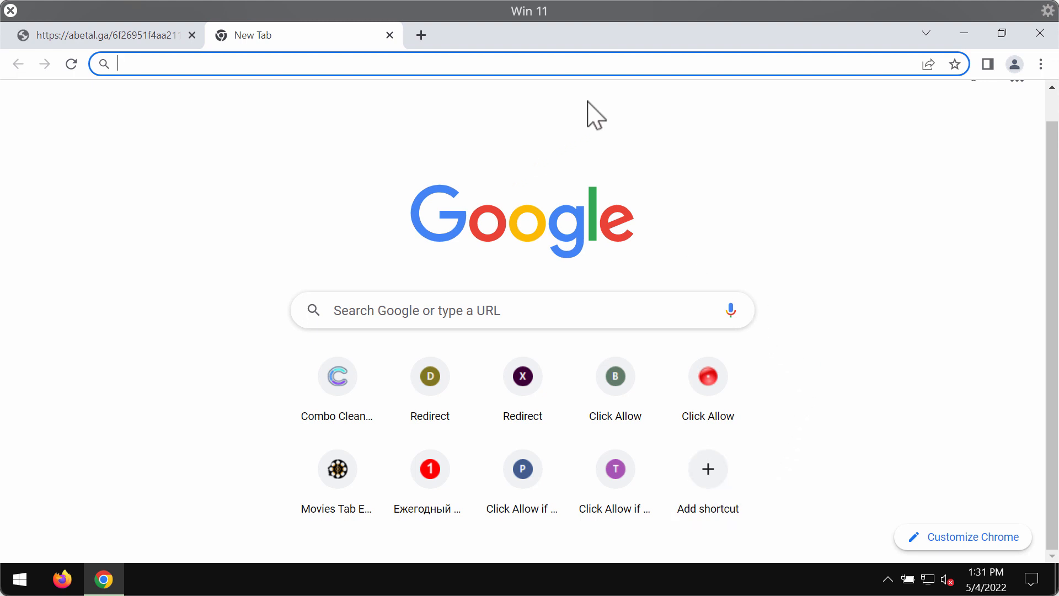
{"action": "mouse_move", "coordinate": [895, 222]}
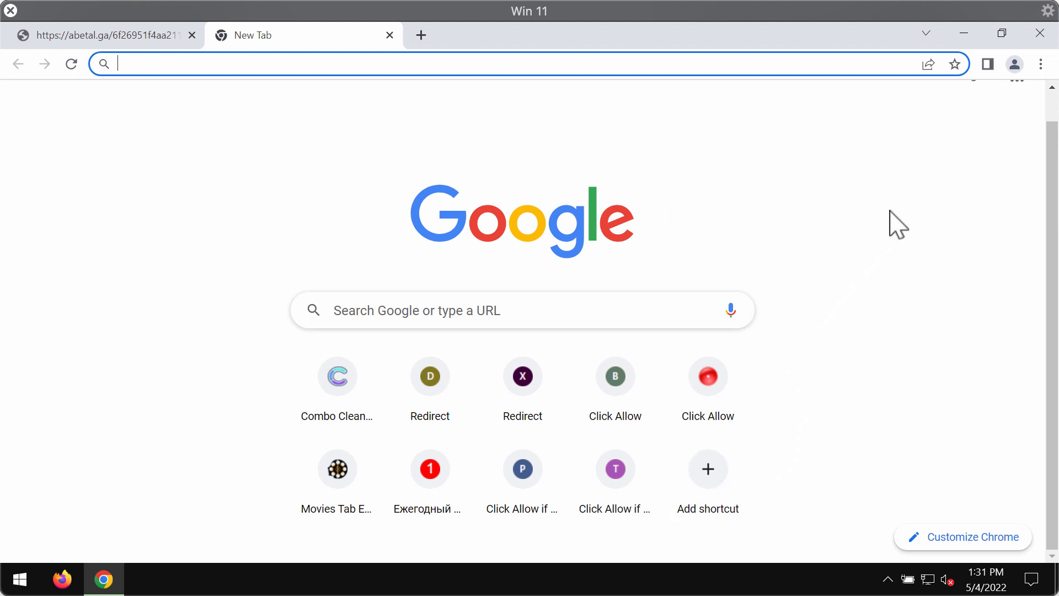
{"action": "mouse_move", "coordinate": [931, 338]}
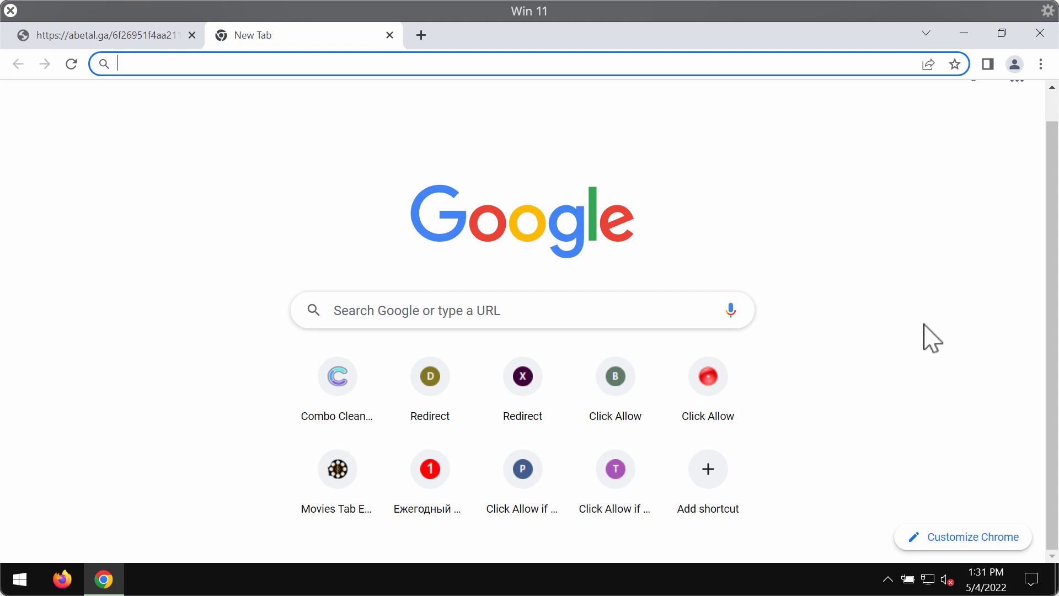
{"action": "mouse_move", "coordinate": [952, 293]}
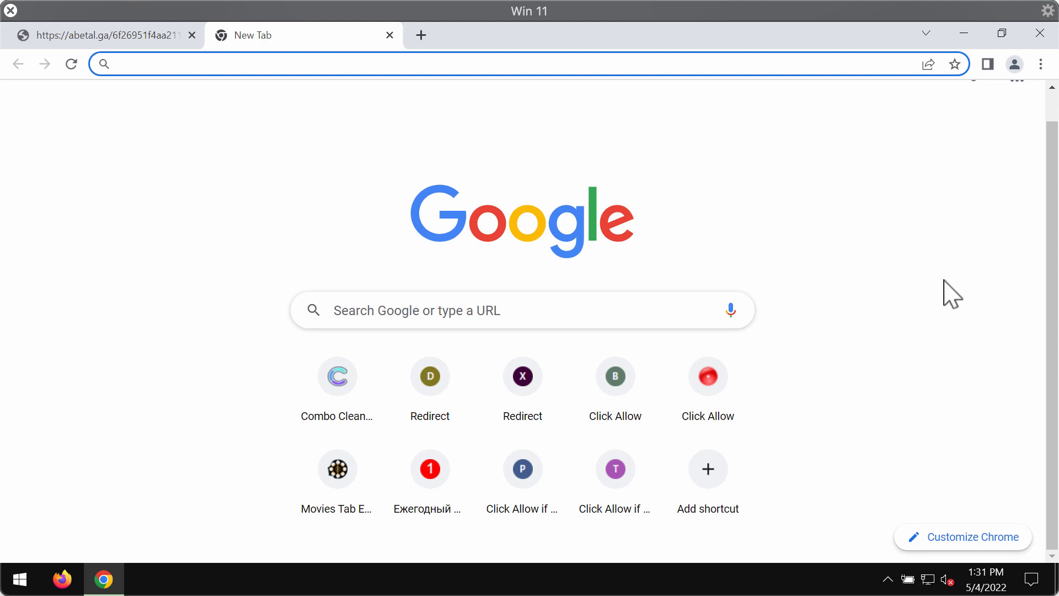
{"action": "mouse_move", "coordinate": [980, 221]}
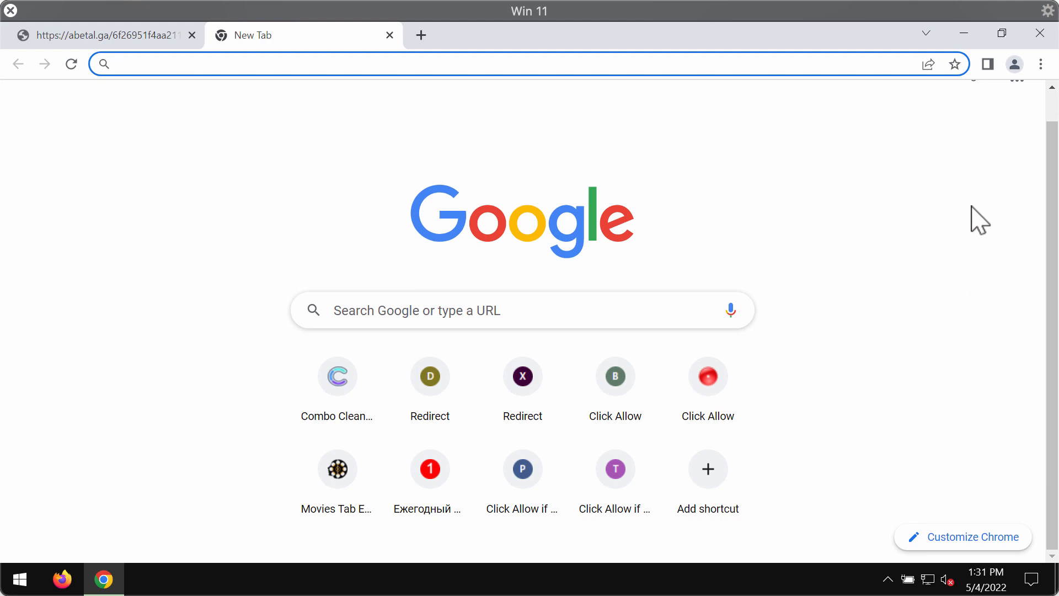
Reach Chrome Settings > Privacy and security and scroll toward Site Settings' Notifications entry
{"action": "left_click", "coordinate": [1040, 64]}
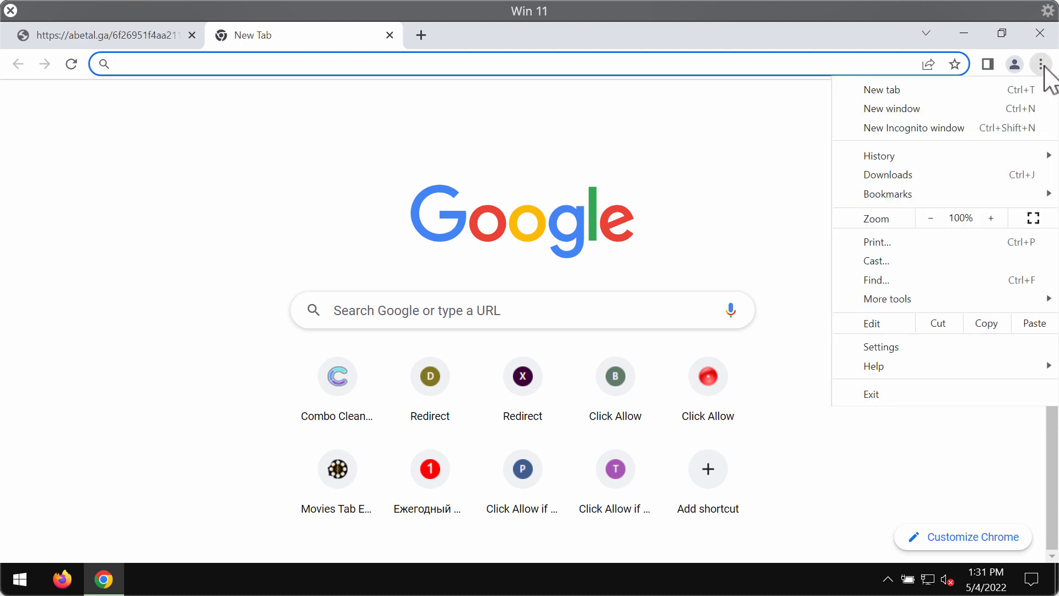
{"action": "left_click", "coordinate": [880, 346]}
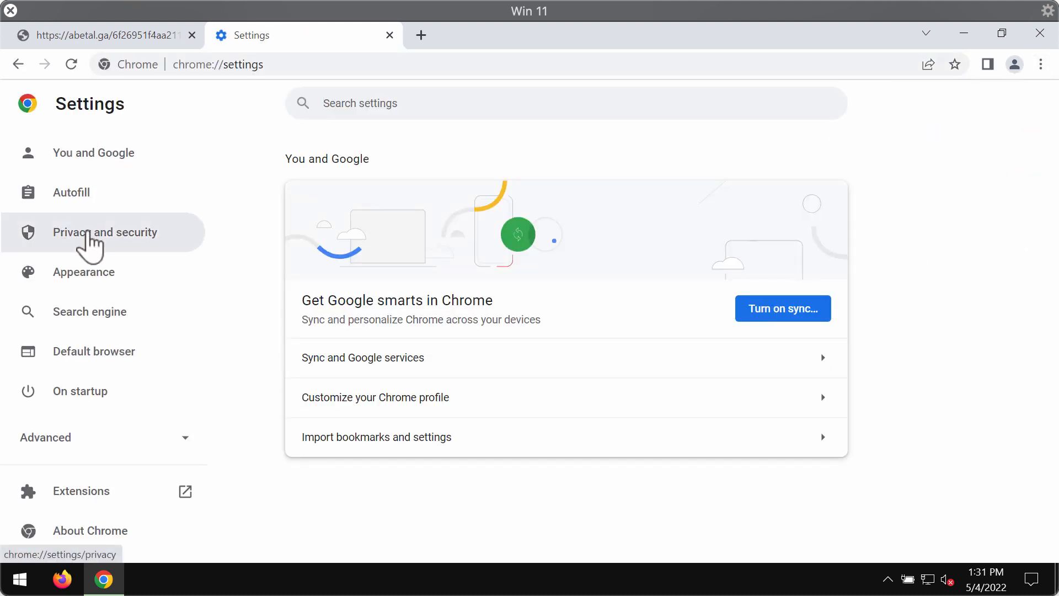
{"action": "left_click", "coordinate": [105, 232]}
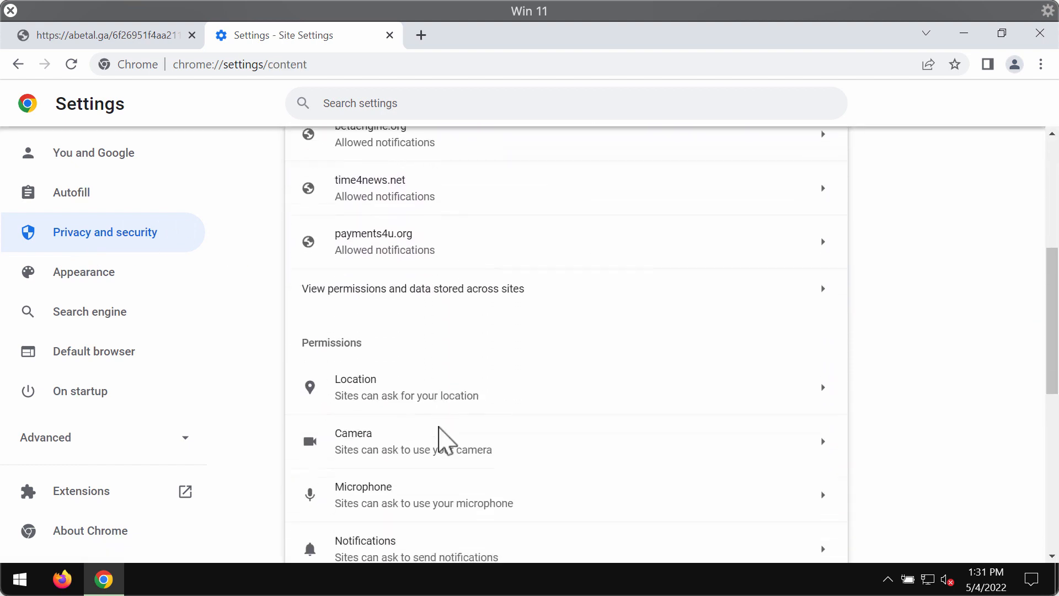
{"action": "scroll", "scroll_direction": "down", "scroll_amount": 3}
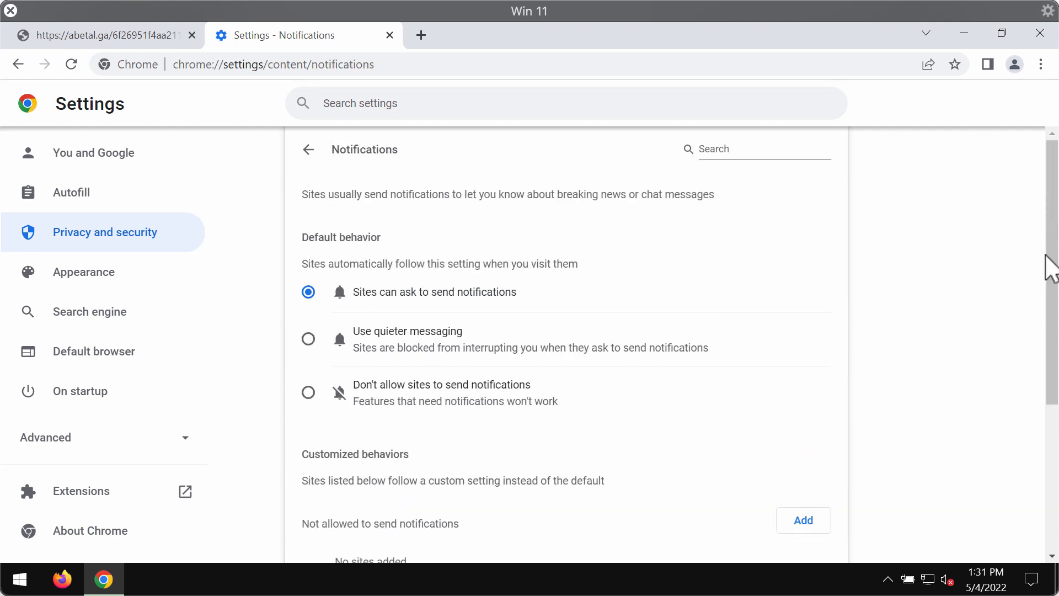
Remove betaengine.org and a second rogue site from Chrome's allowed-to-notify list
{"action": "scroll", "scroll_direction": "down", "scroll_amount": 3}
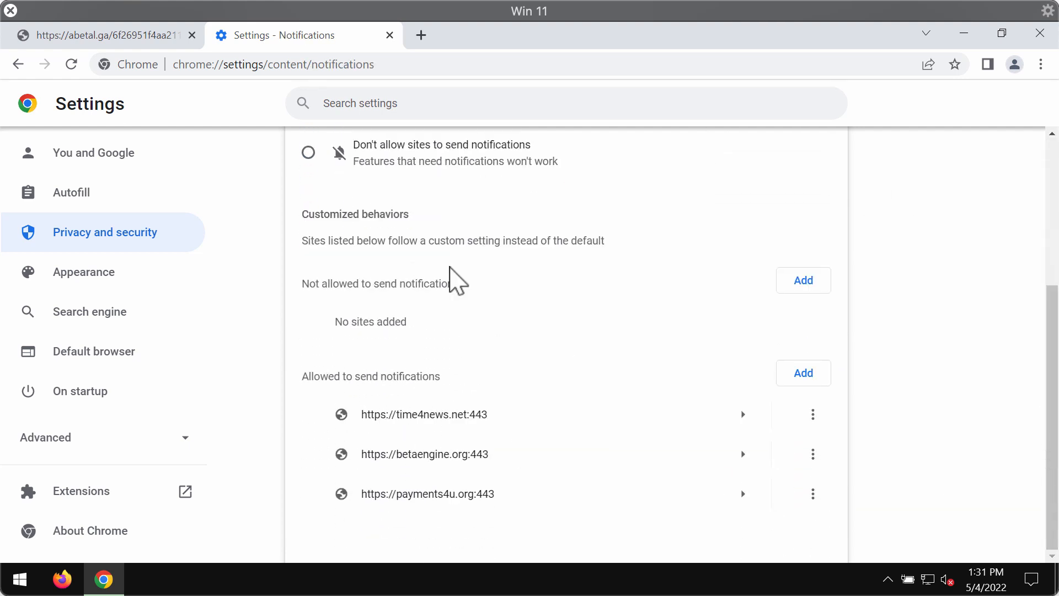
{"action": "mouse_move", "coordinate": [486, 398]}
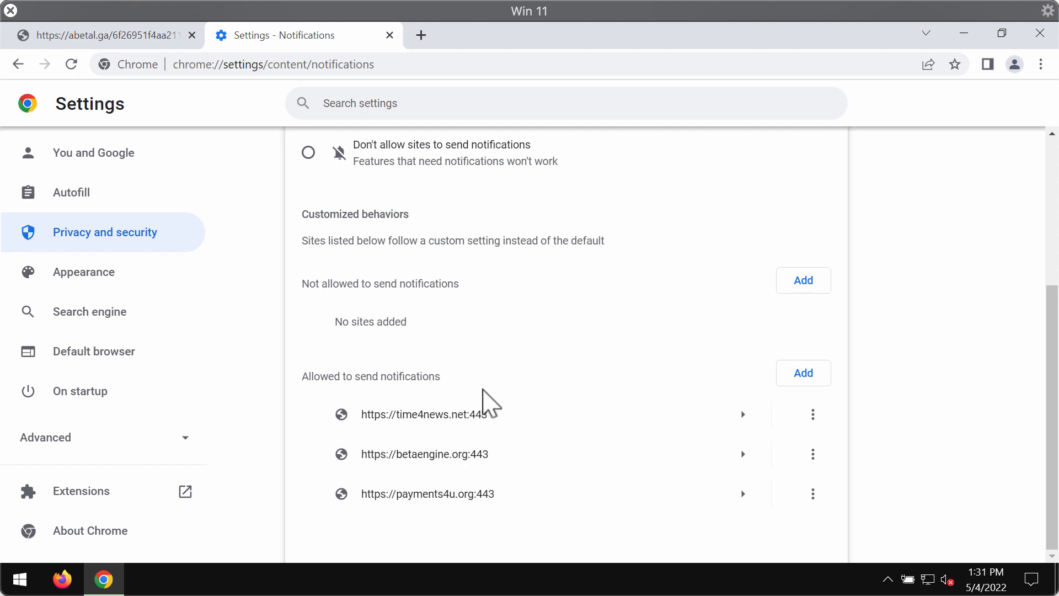
{"action": "mouse_move", "coordinate": [569, 467]}
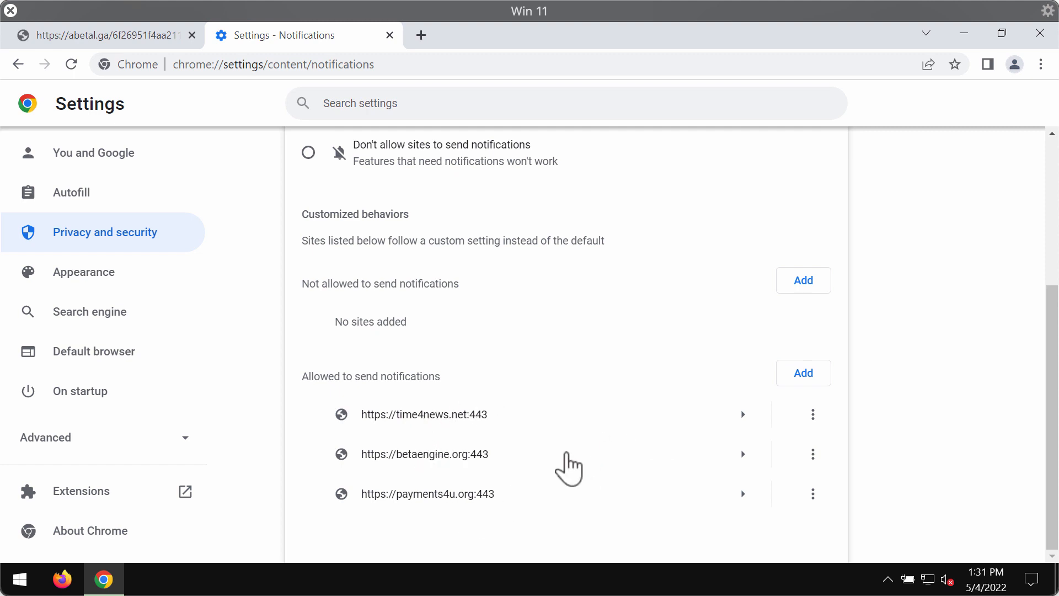
{"action": "mouse_move", "coordinate": [840, 486]}
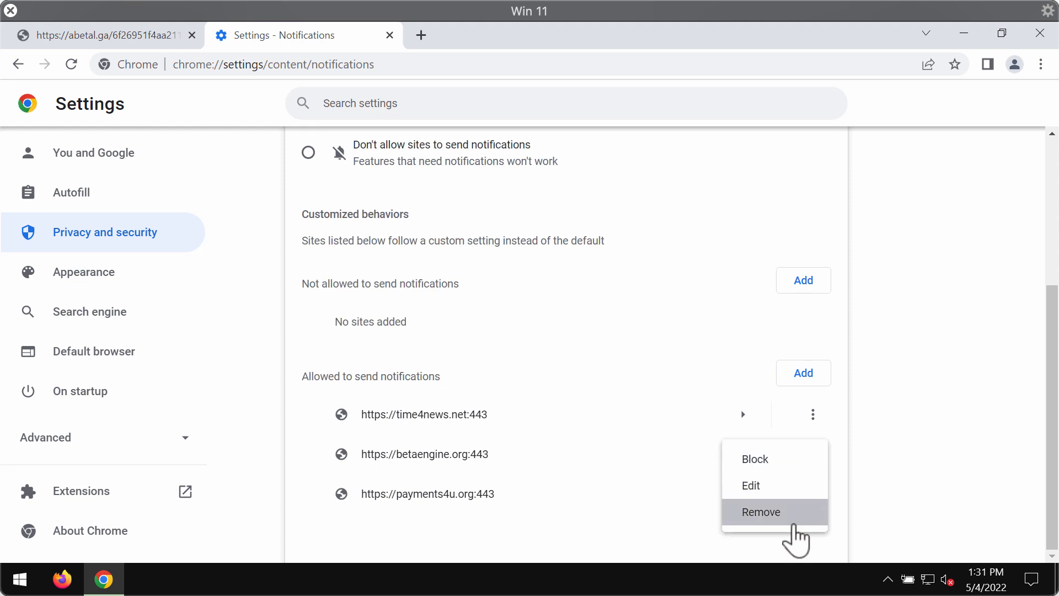
{"action": "left_click", "coordinate": [760, 510]}
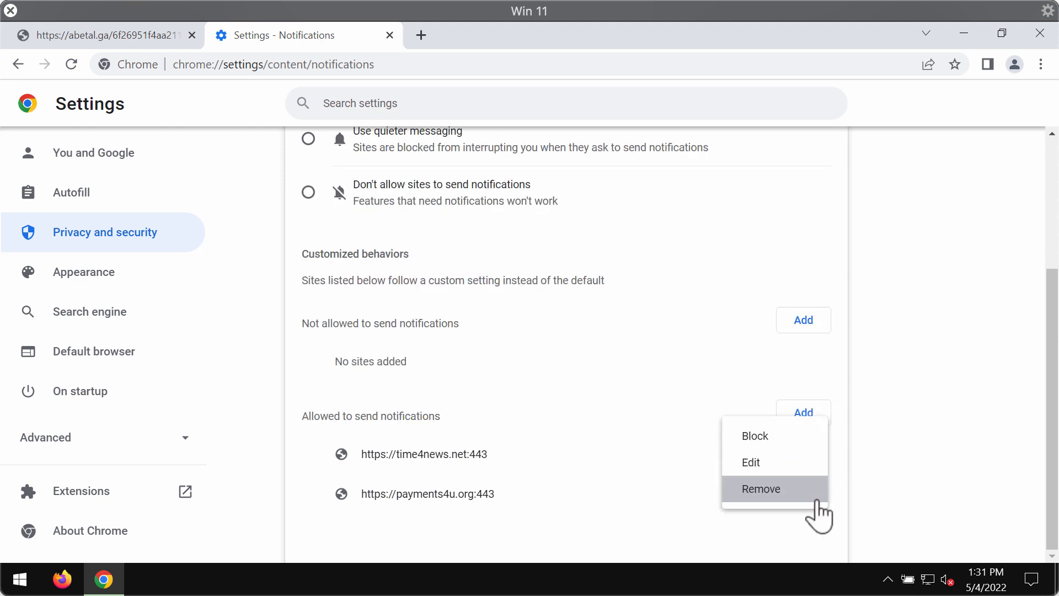
{"action": "left_click", "coordinate": [761, 489]}
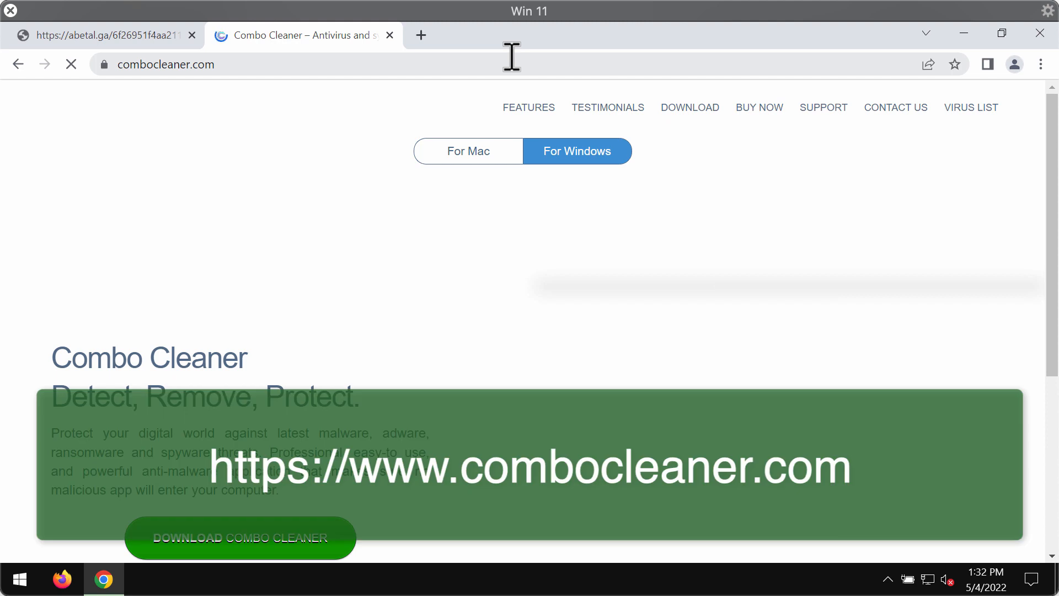
{"action": "mouse_move", "coordinate": [576, 59]}
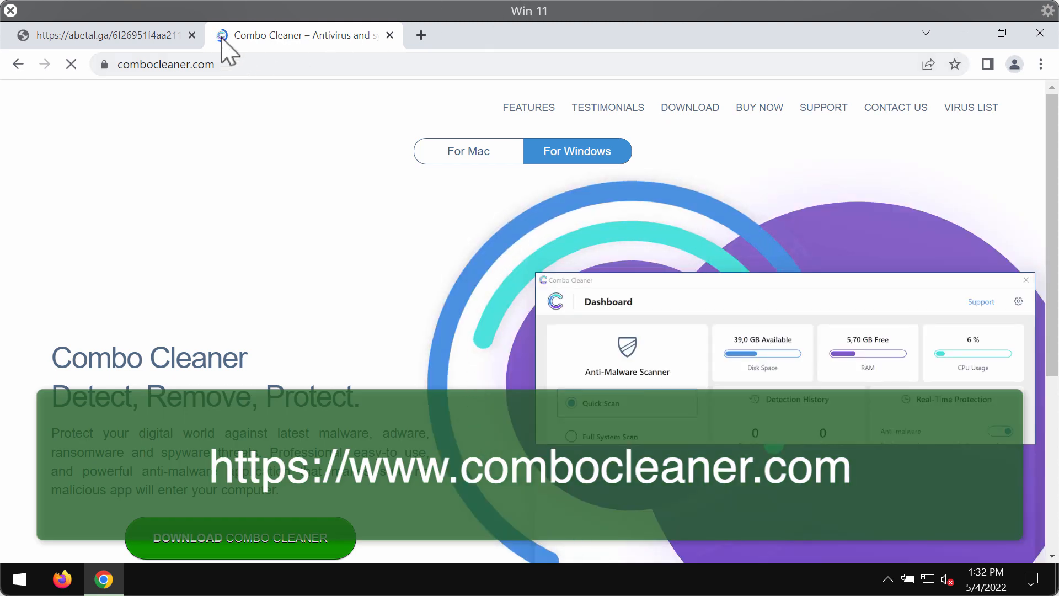
Close the leftover abetal.ga tab, leaving combocleaner.com as the only page
{"action": "left_click", "coordinate": [191, 35]}
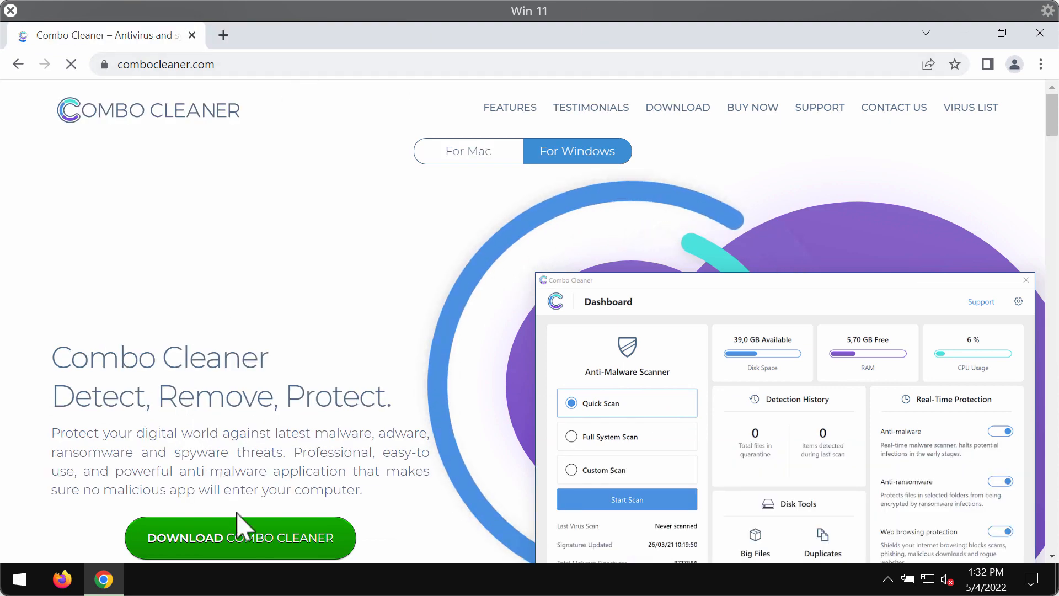
{"action": "mouse_move", "coordinate": [1027, 58]}
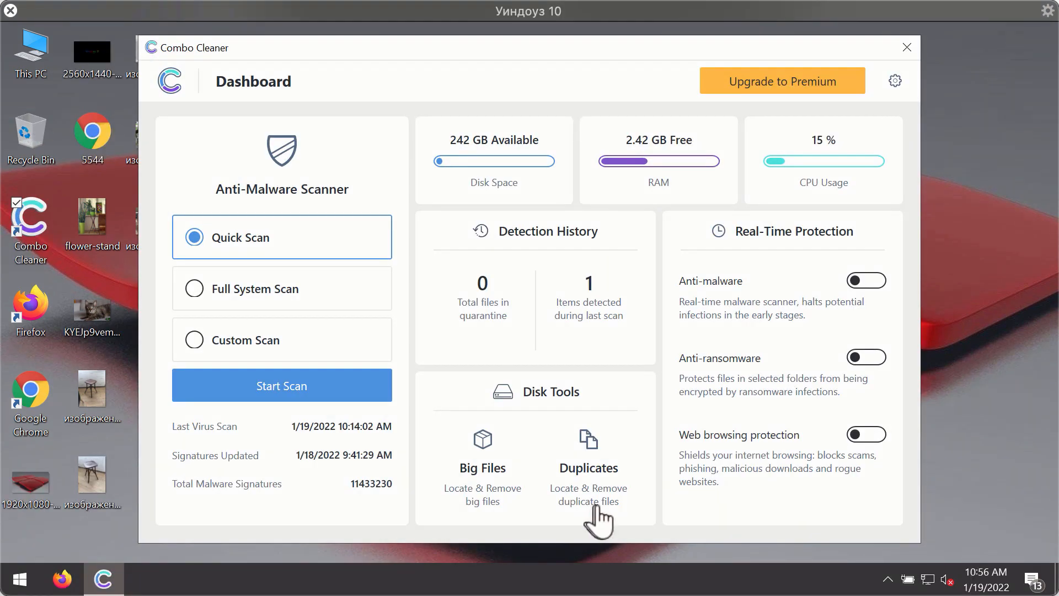
{"action": "mouse_move", "coordinate": [647, 395]}
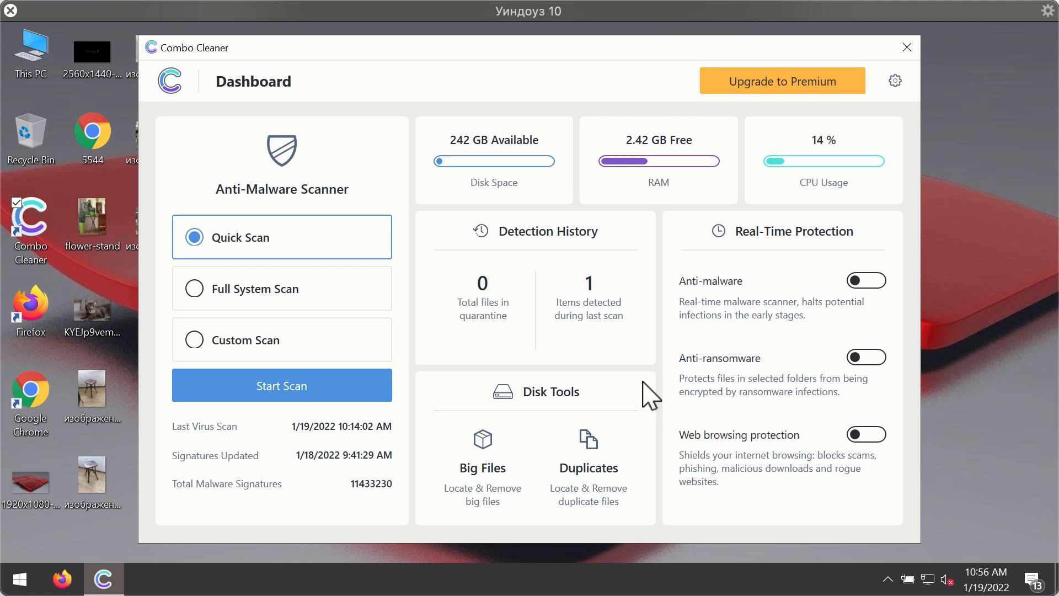
{"action": "mouse_move", "coordinate": [694, 170]}
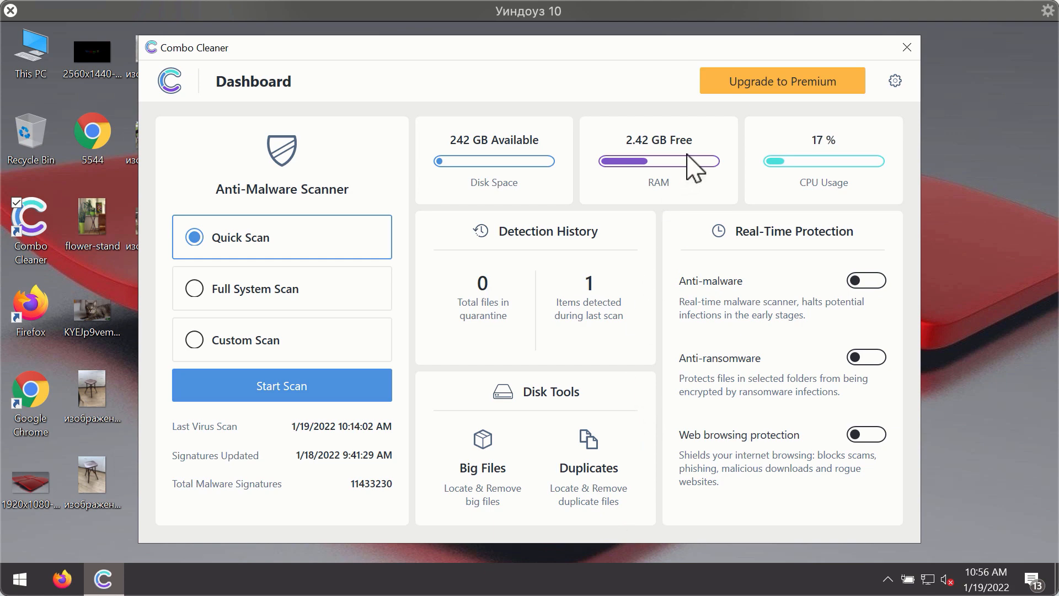
{"action": "mouse_move", "coordinate": [610, 186]}
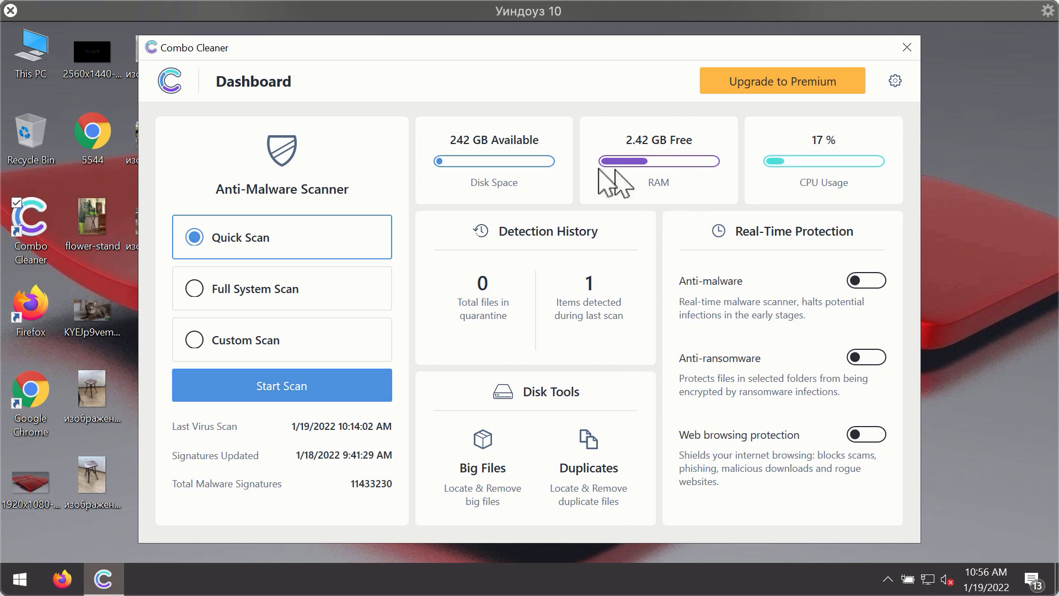
{"action": "mouse_move", "coordinate": [253, 262]}
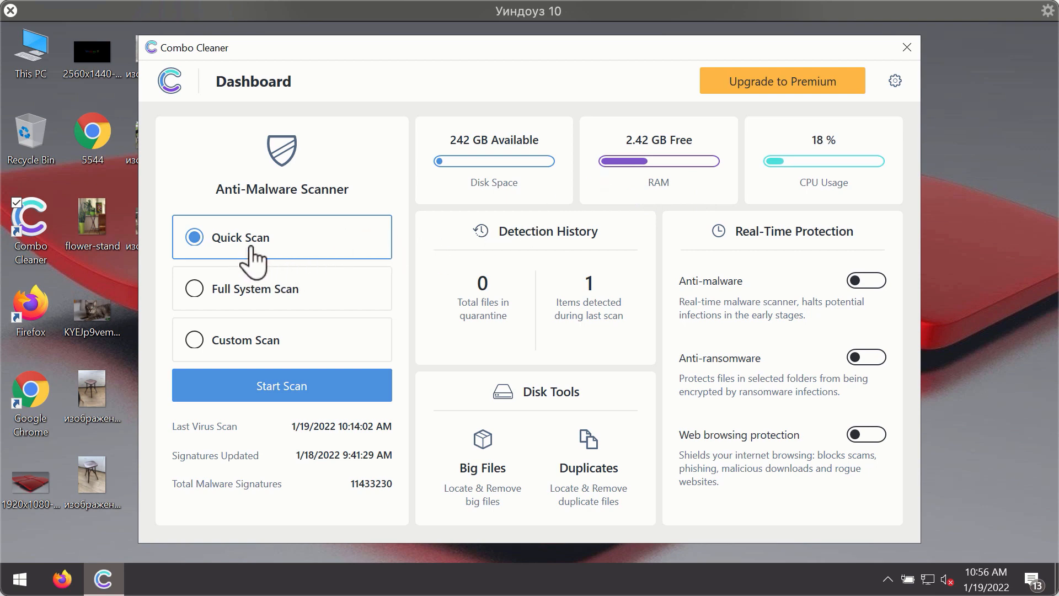
{"action": "mouse_move", "coordinate": [329, 414]}
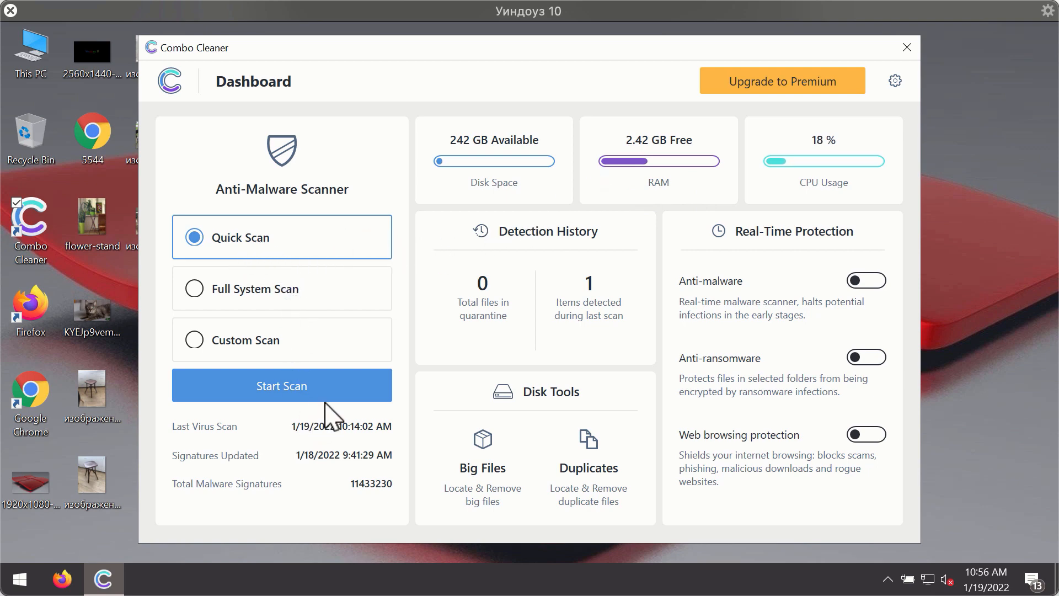
Start the Combo Cleaner quick scan of commonly infected areas
{"action": "left_click", "coordinate": [281, 385]}
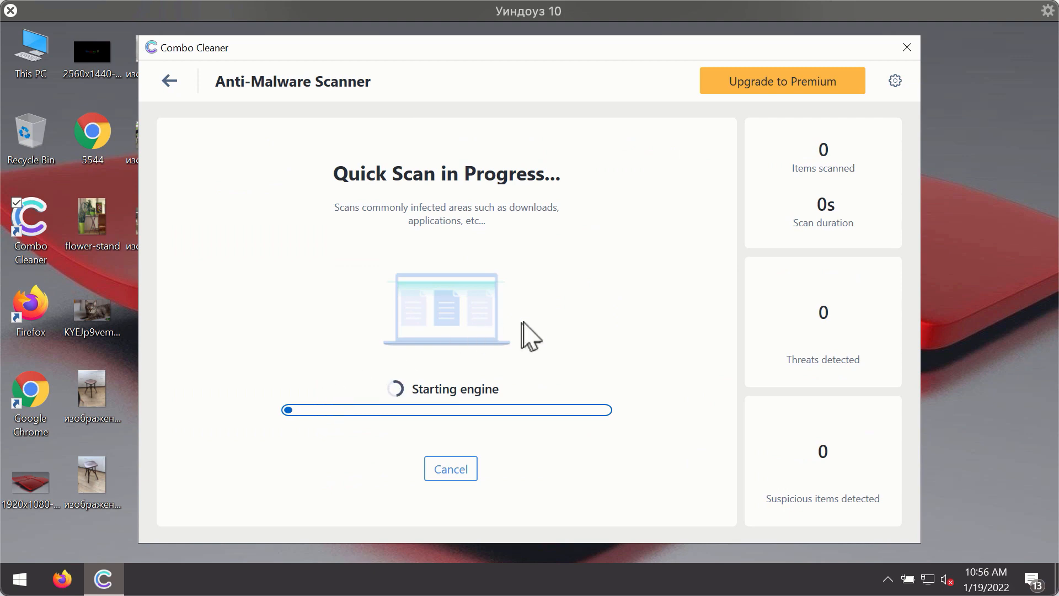
{"action": "mouse_move", "coordinate": [523, 331]}
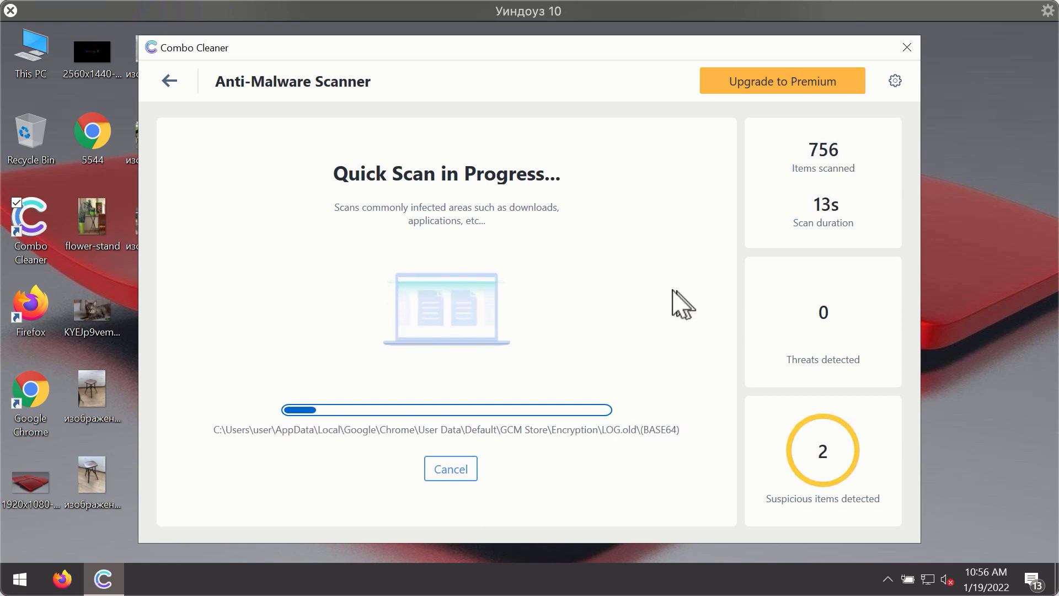
{"action": "mouse_move", "coordinate": [627, 161]}
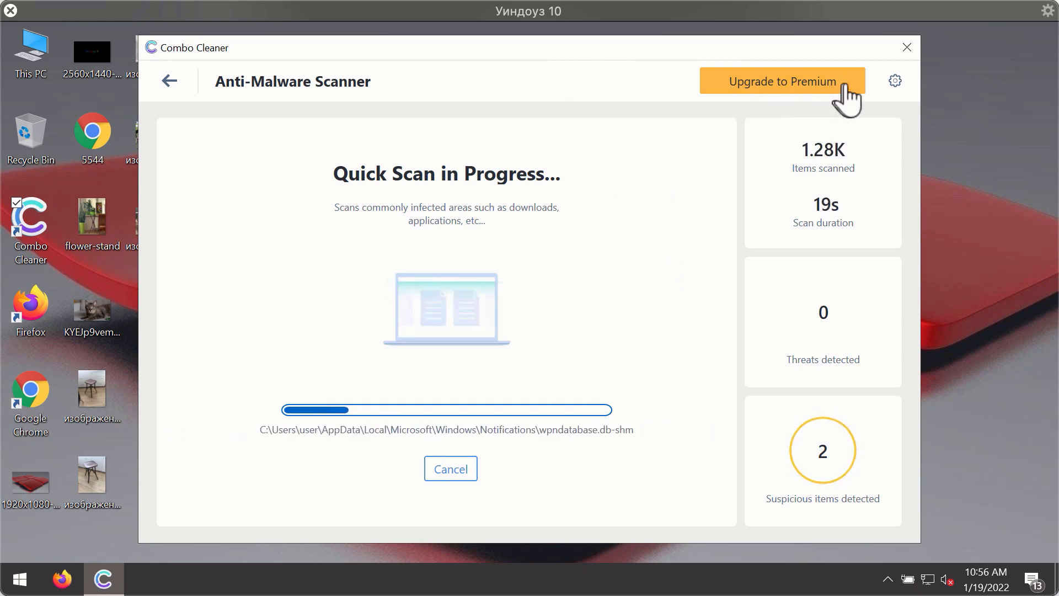
{"action": "mouse_move", "coordinate": [902, 94]}
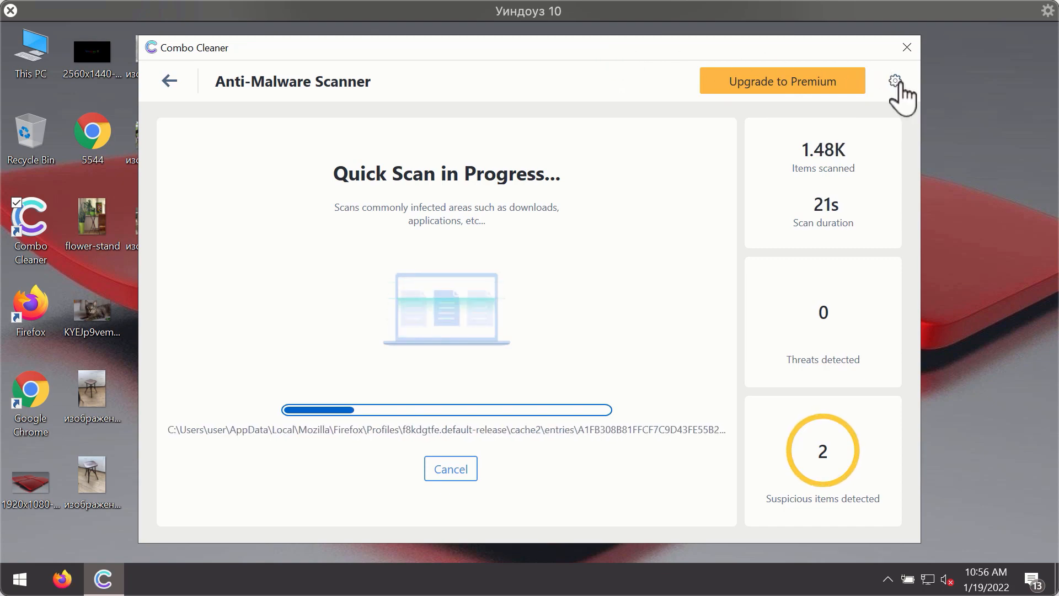
Show Combo Cleaner's Anti-Ransomware settings page while the scan continues
{"action": "left_click", "coordinate": [895, 80]}
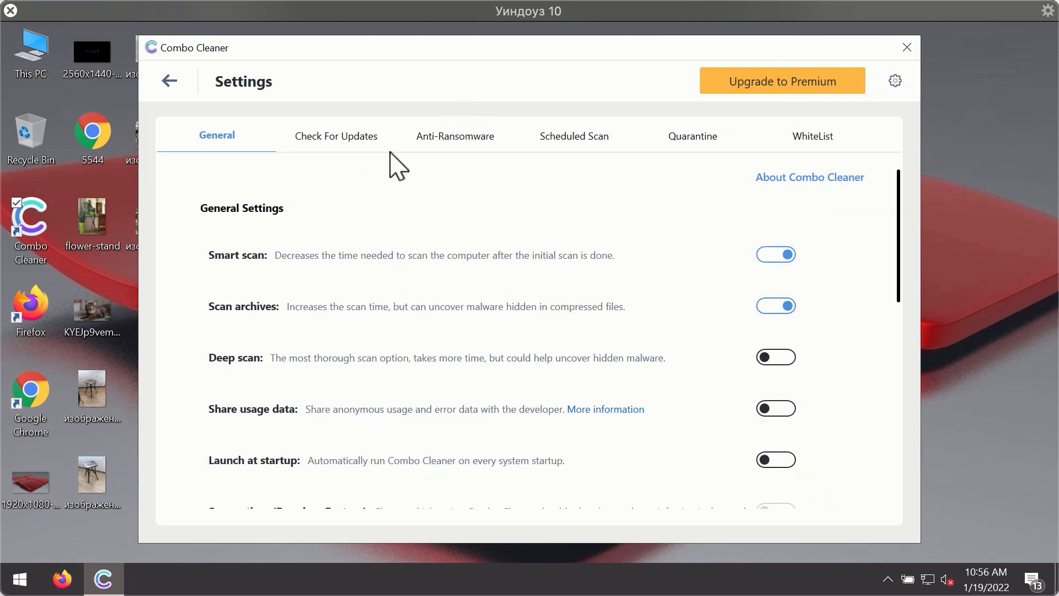
{"action": "mouse_move", "coordinate": [313, 121]}
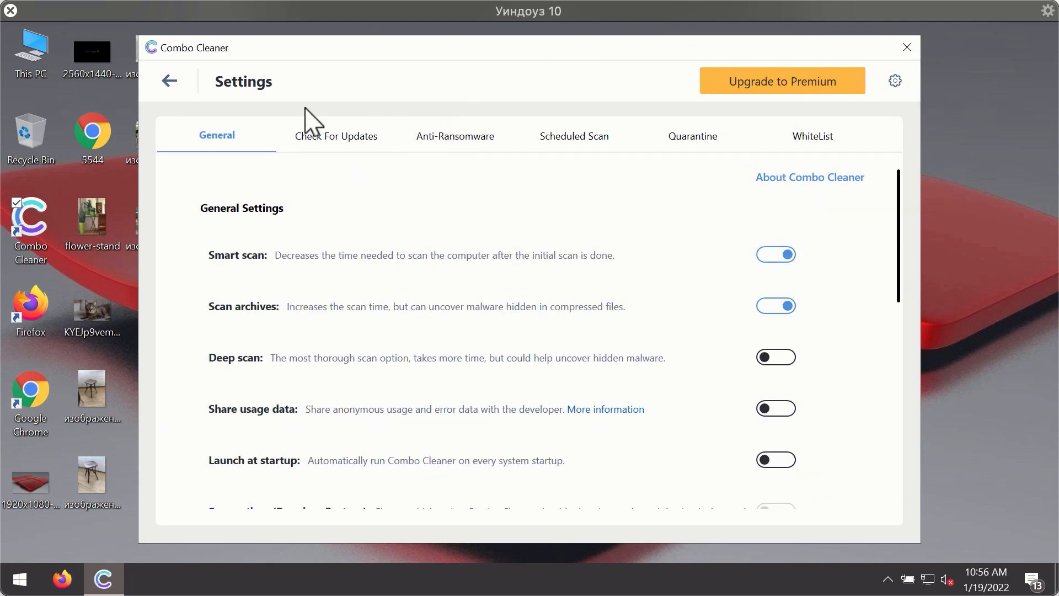
{"action": "left_click", "coordinate": [455, 136]}
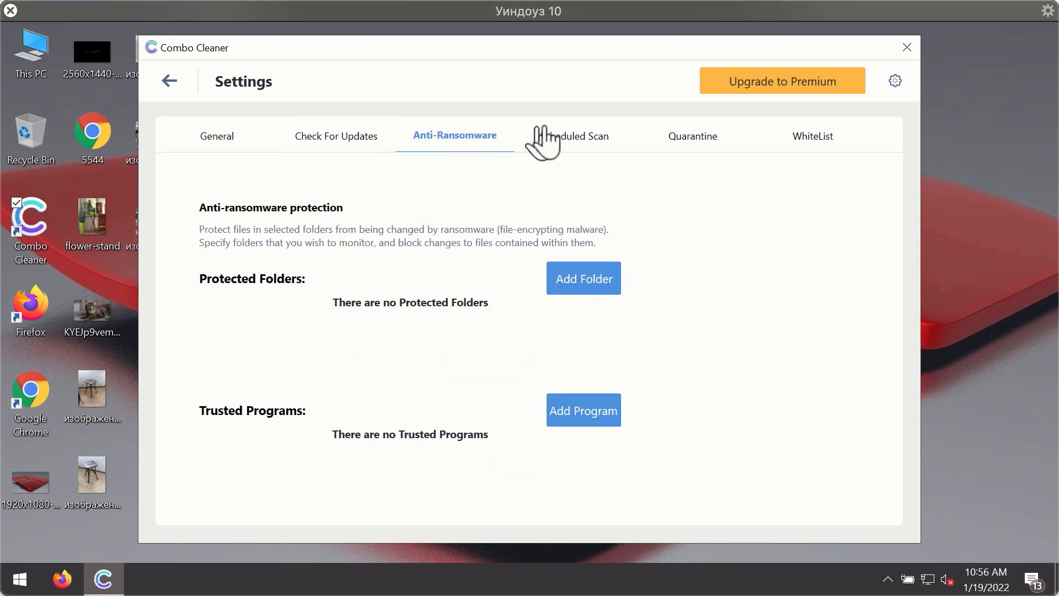
{"action": "mouse_move", "coordinate": [454, 142]}
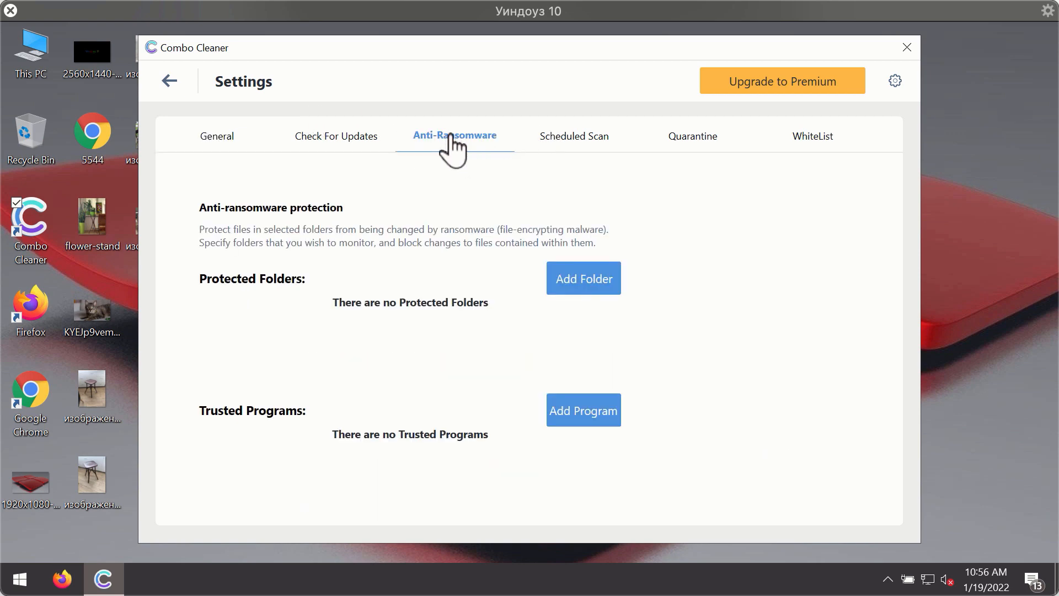
{"action": "mouse_move", "coordinate": [459, 155]}
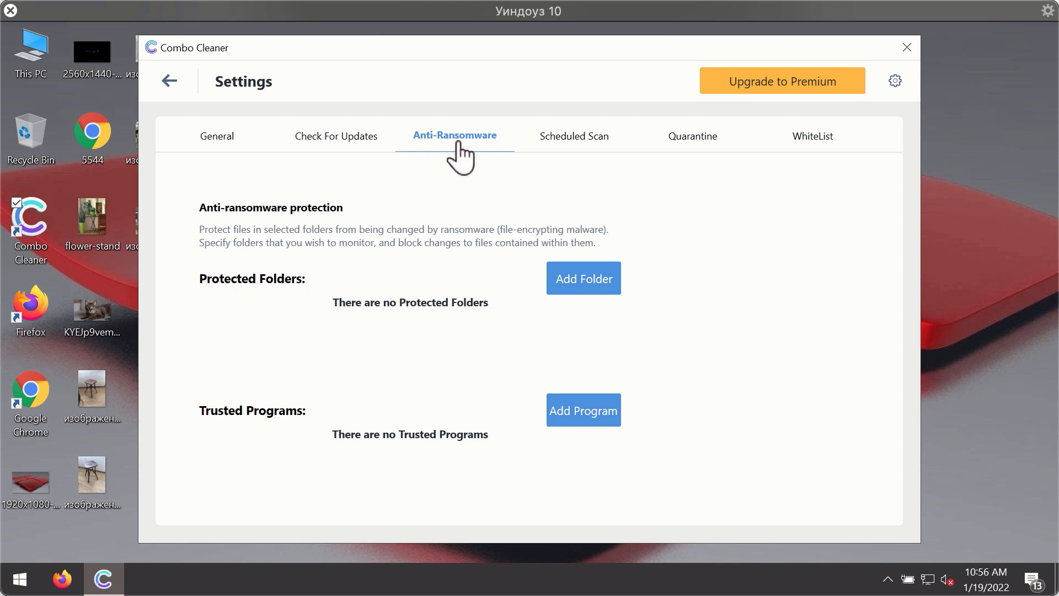
{"action": "mouse_move", "coordinate": [750, 115]}
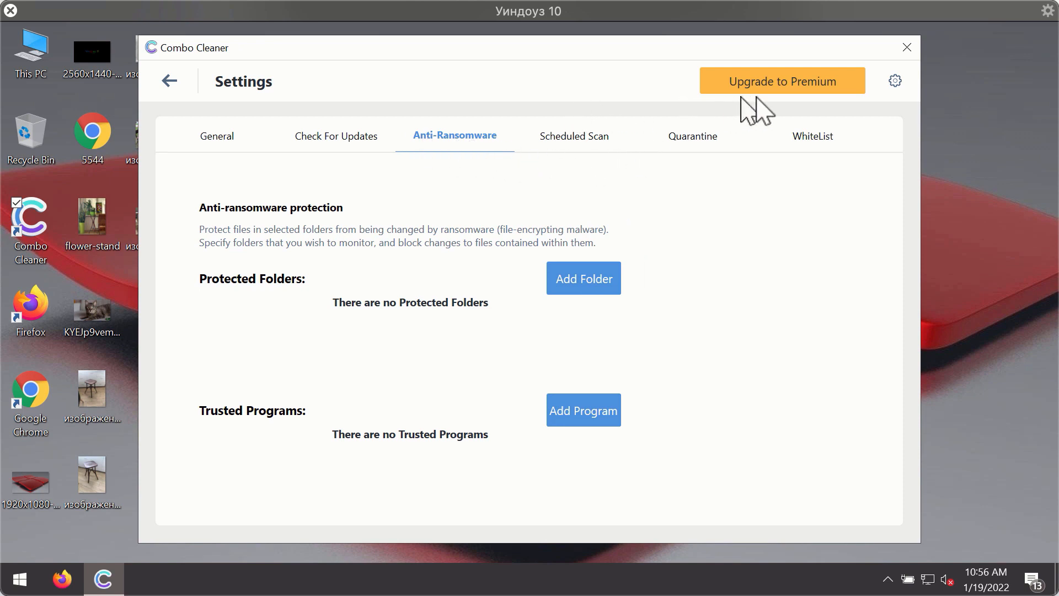
{"action": "mouse_move", "coordinate": [511, 162]}
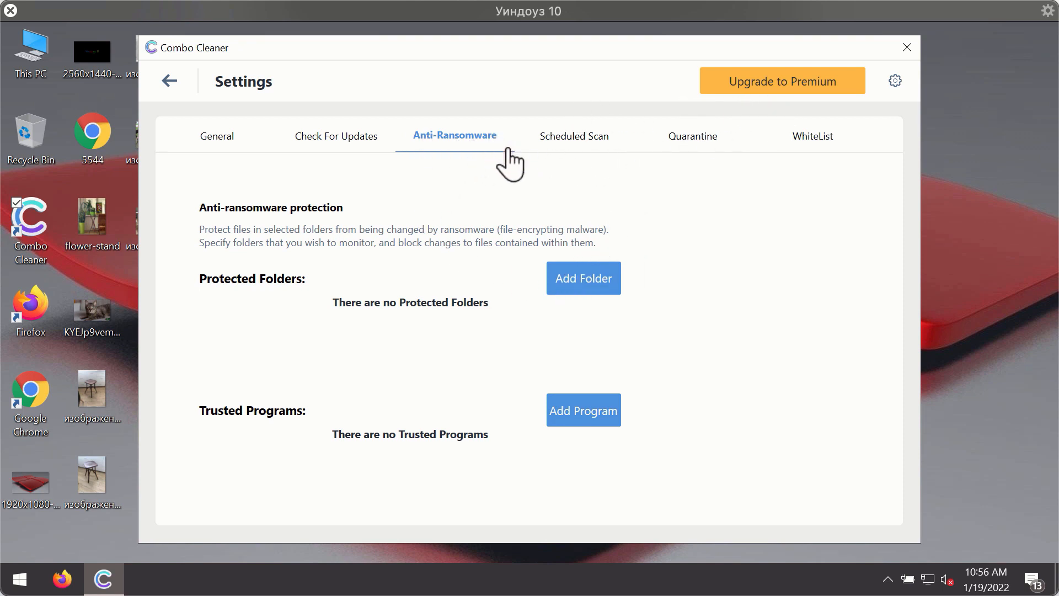
{"action": "mouse_move", "coordinate": [688, 156]}
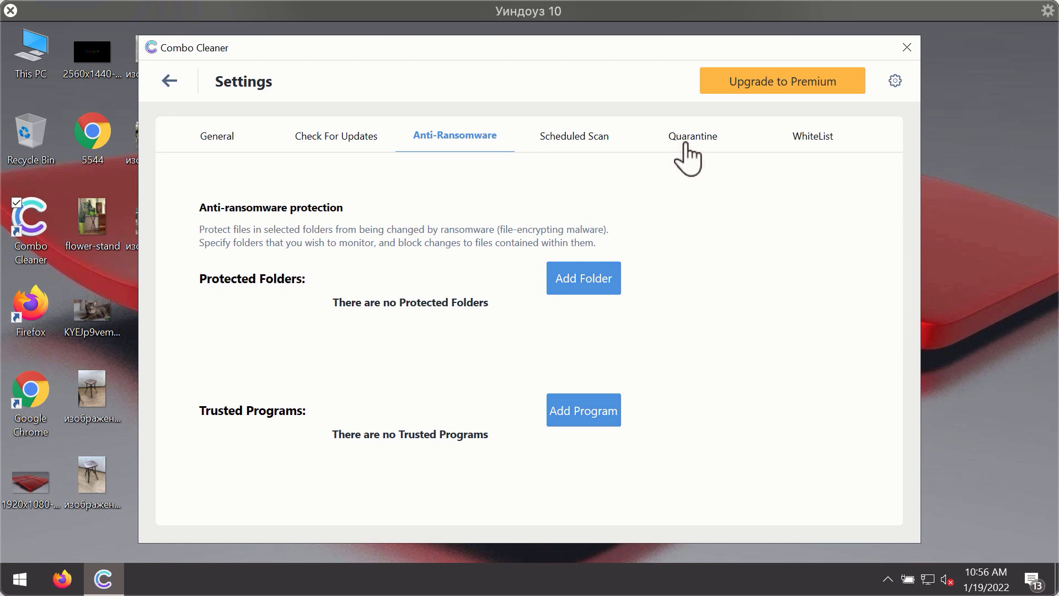
{"action": "mouse_move", "coordinate": [597, 86]}
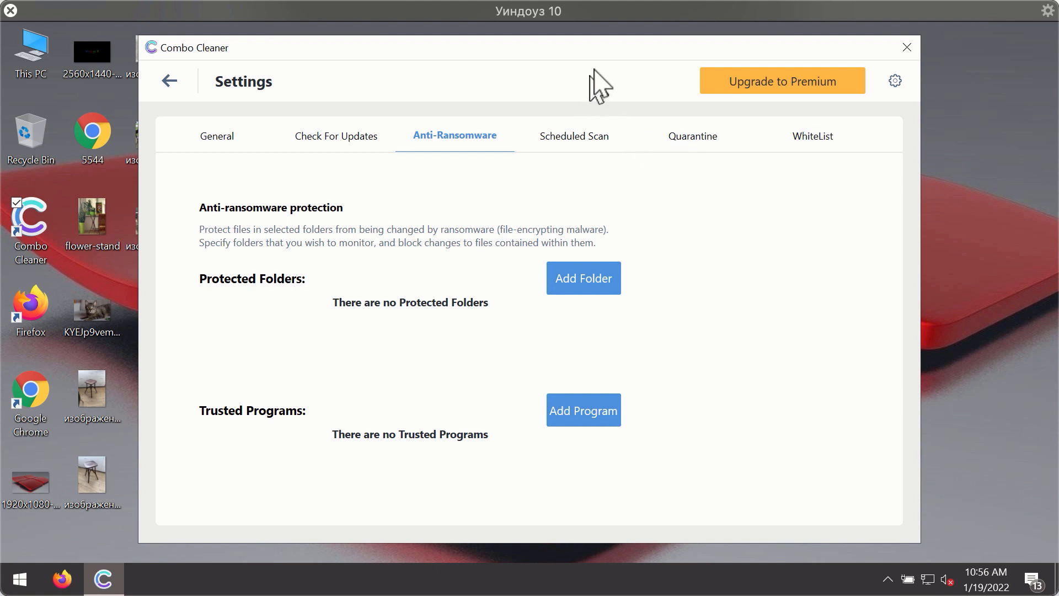
{"action": "mouse_move", "coordinate": [655, 72]}
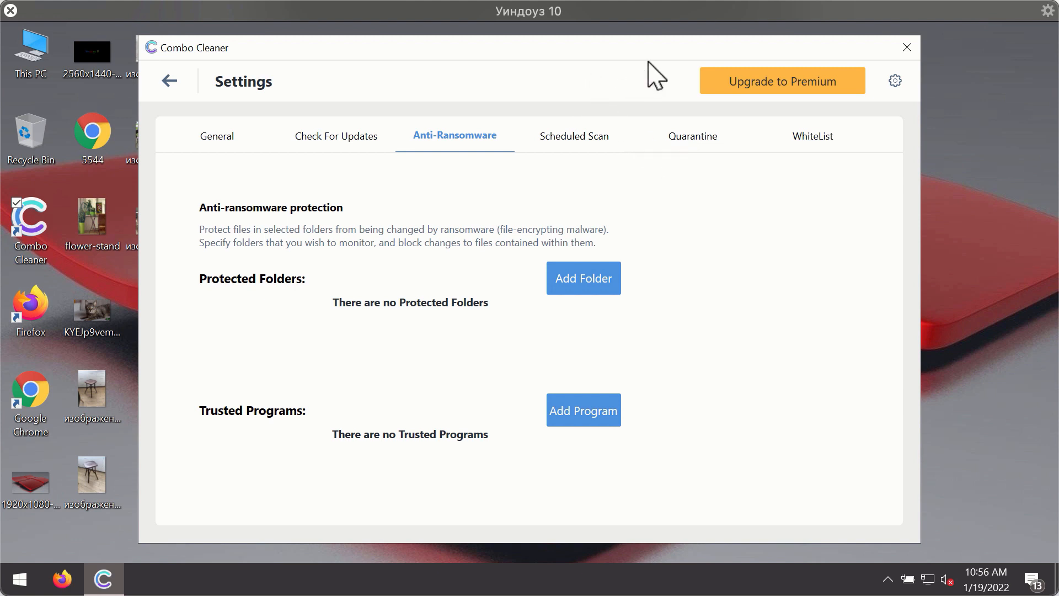
Cancel the running quick scan via the dashboard, revealing results with news-central.org and topraw.net spam ads
{"action": "left_click", "coordinate": [169, 80]}
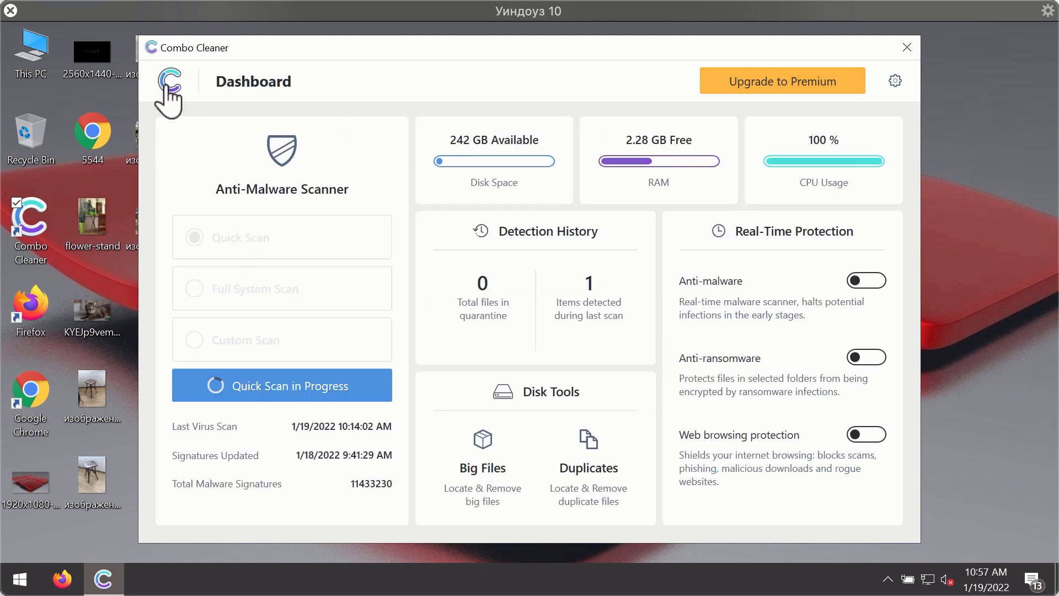
{"action": "left_click", "coordinate": [281, 385]}
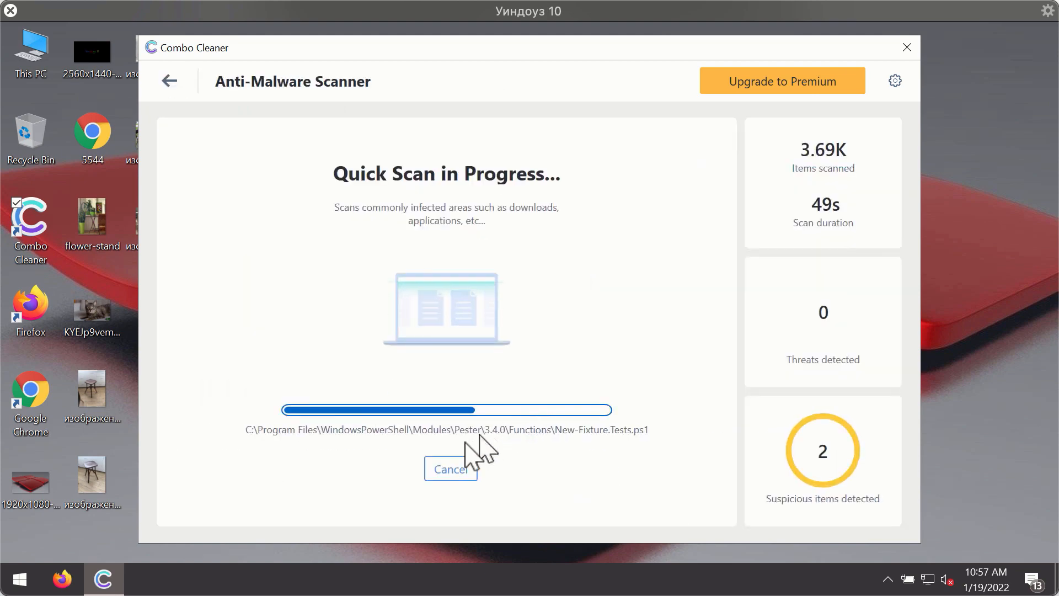
{"action": "left_click", "coordinate": [450, 468]}
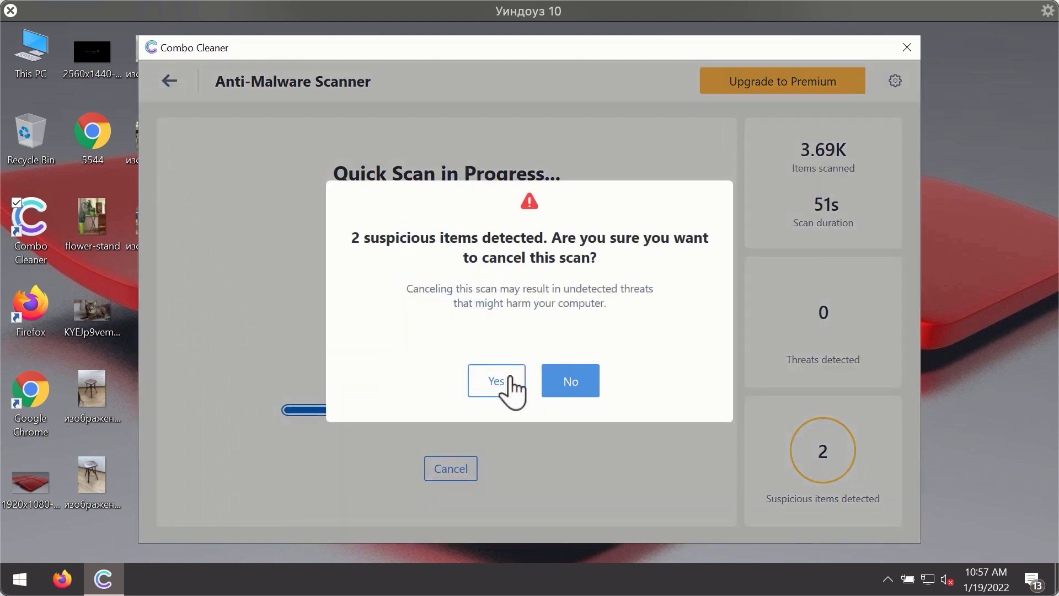
{"action": "left_click", "coordinate": [497, 380]}
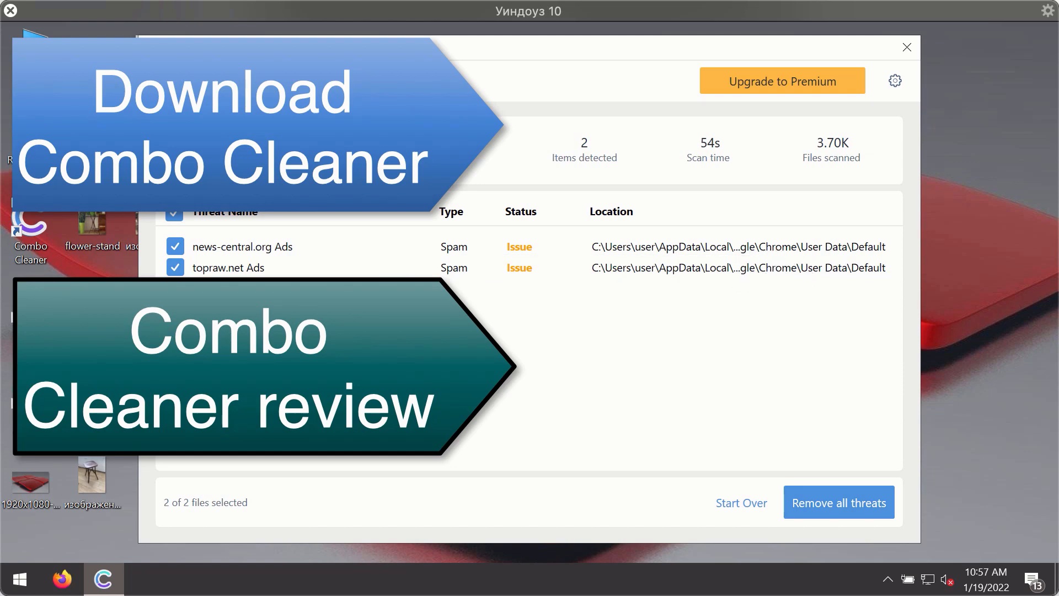
{"action": "mouse_move", "coordinate": [866, 269]}
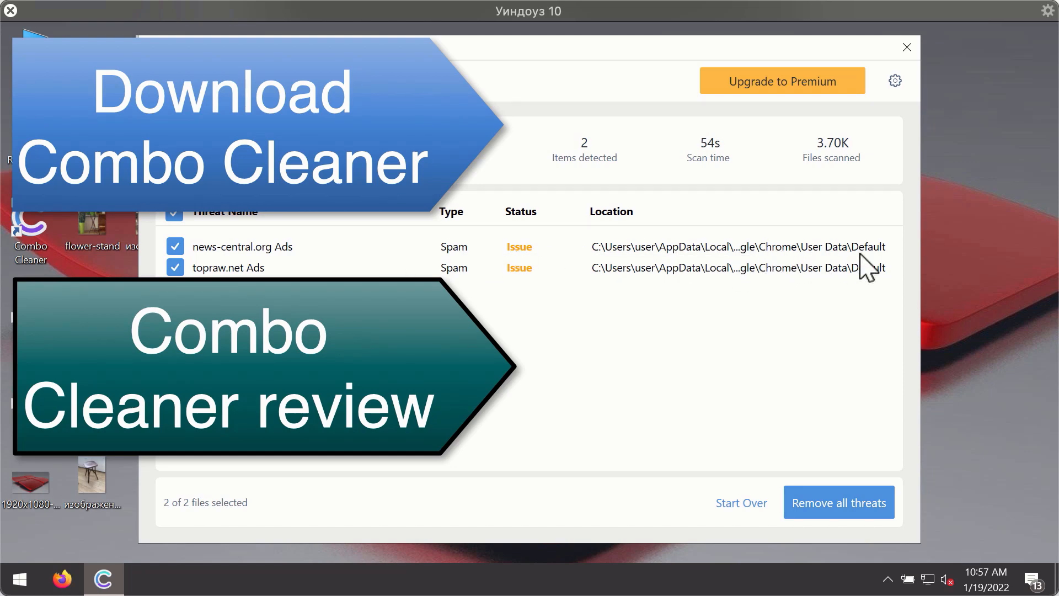
{"action": "mouse_move", "coordinate": [811, 311]}
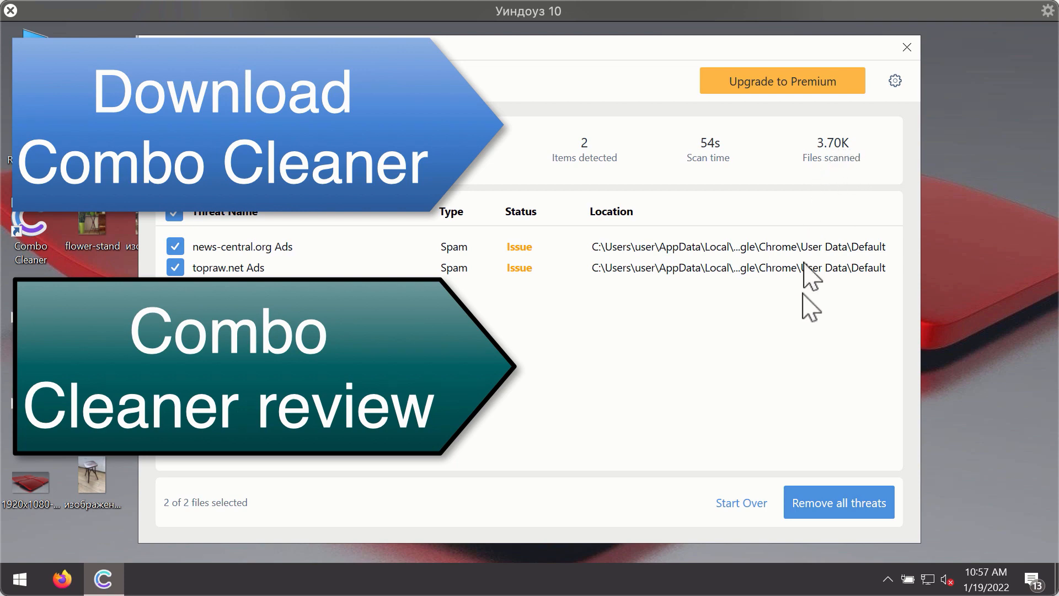
{"action": "mouse_move", "coordinate": [783, 270]}
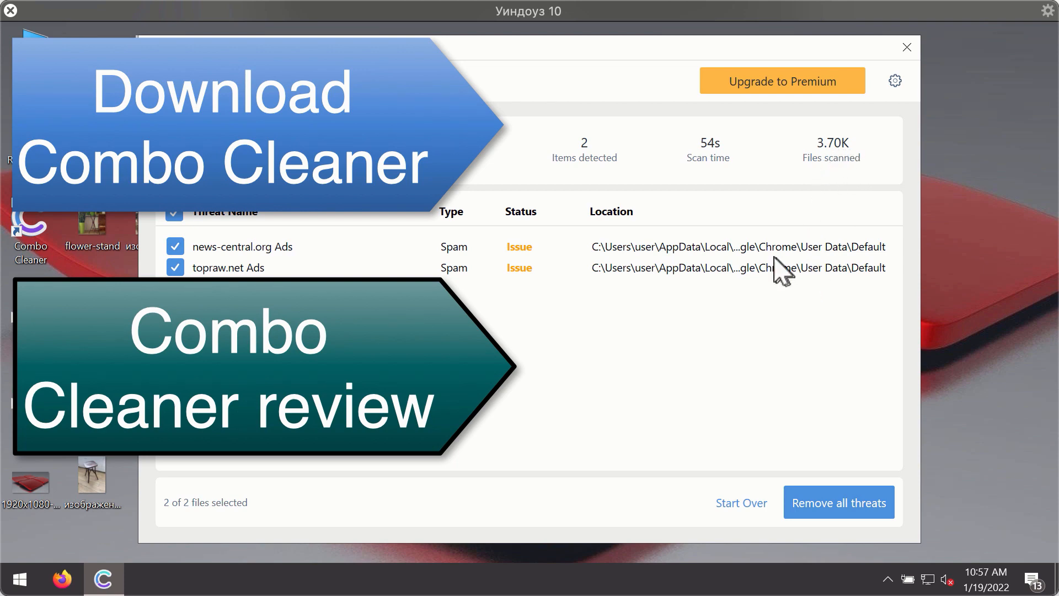
{"action": "mouse_move", "coordinate": [783, 267]}
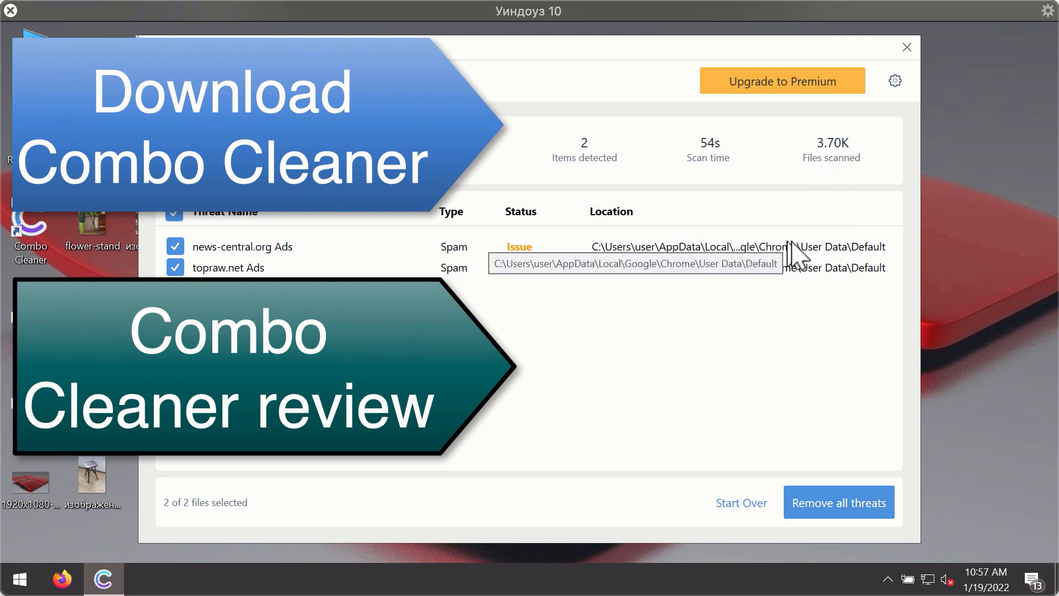